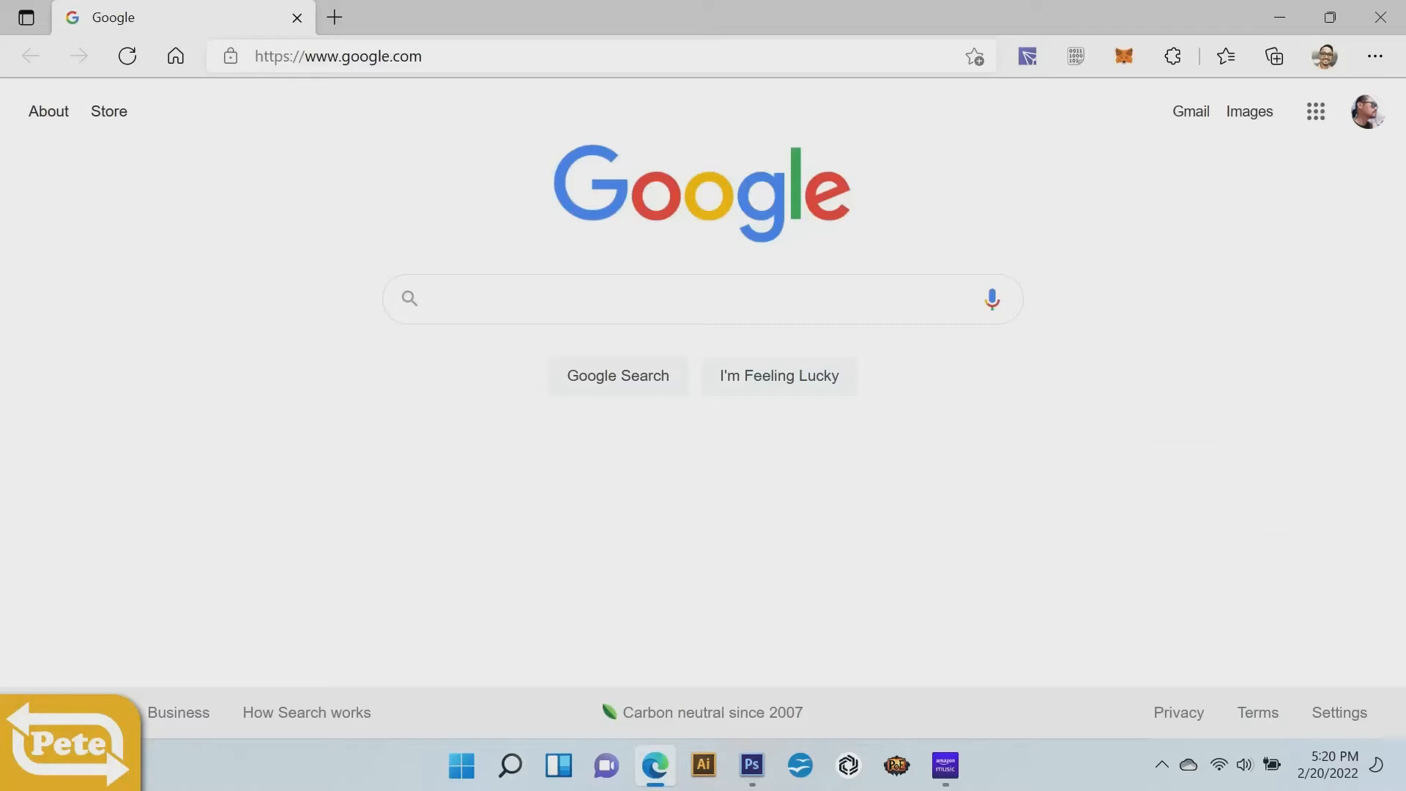
{"action": "mouse_move", "coordinate": [900, 108]}
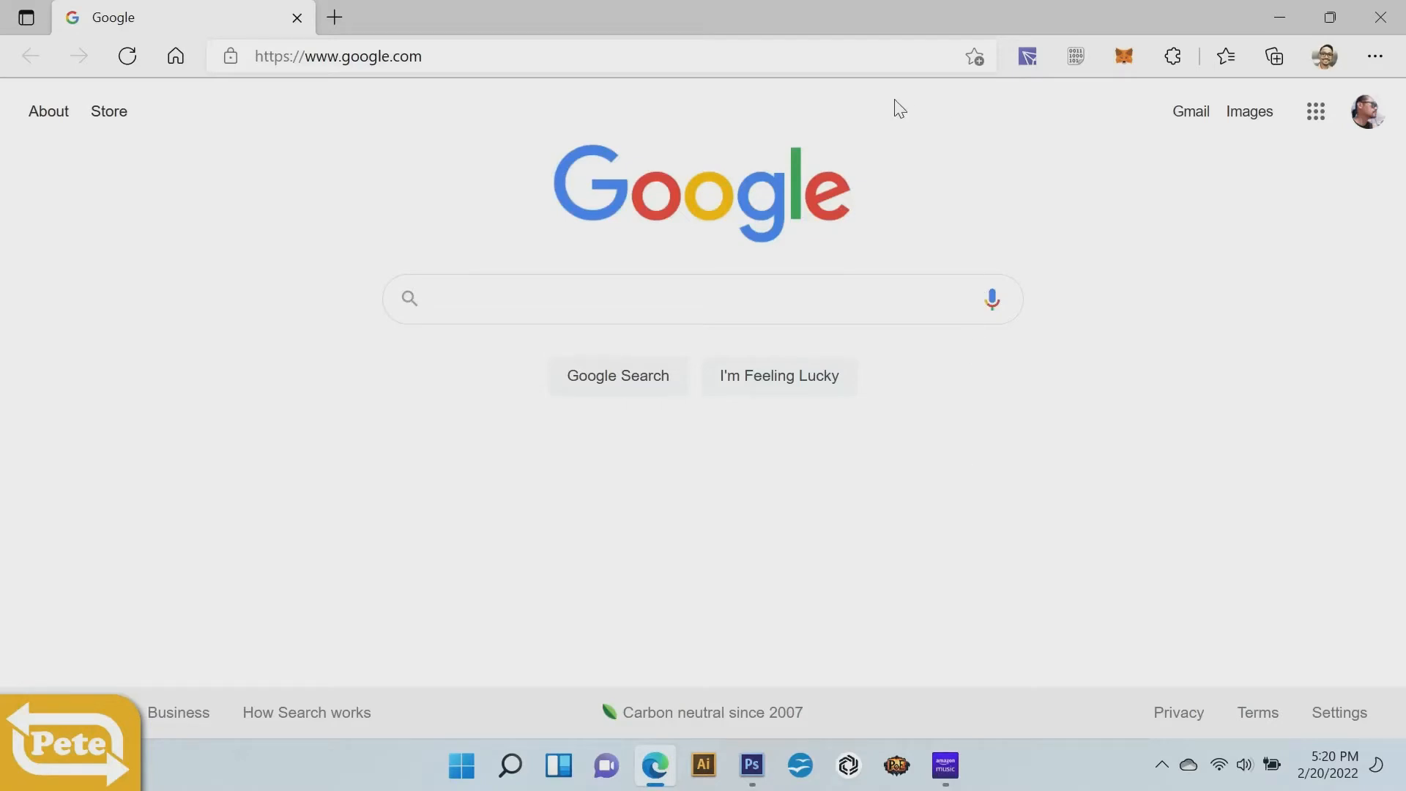
{"action": "mouse_move", "coordinate": [1128, 24]}
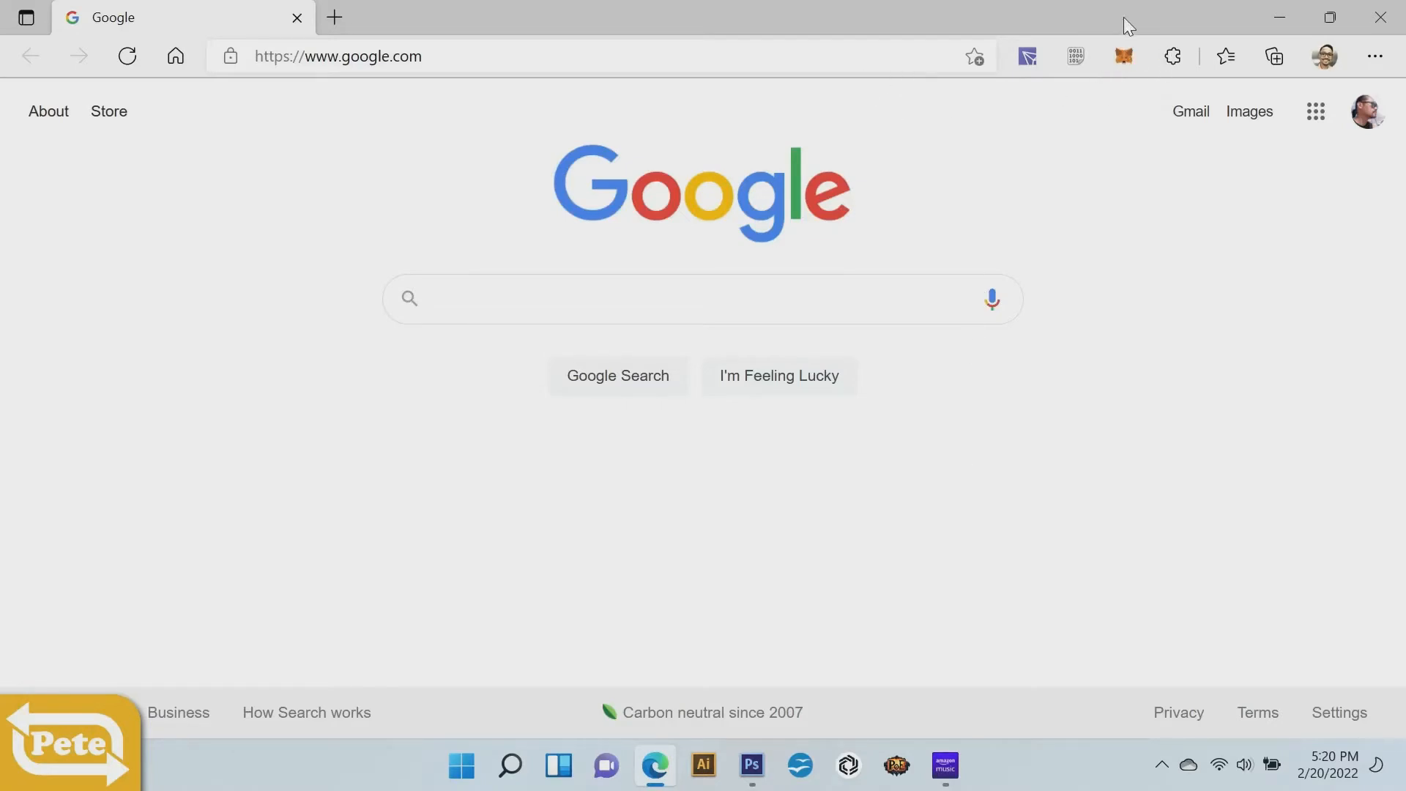
- Unlock MetaMask on Polygon Mainnet and open the 0.094 ETH asset's options menu
{"action": "left_click", "coordinate": [1123, 56]}
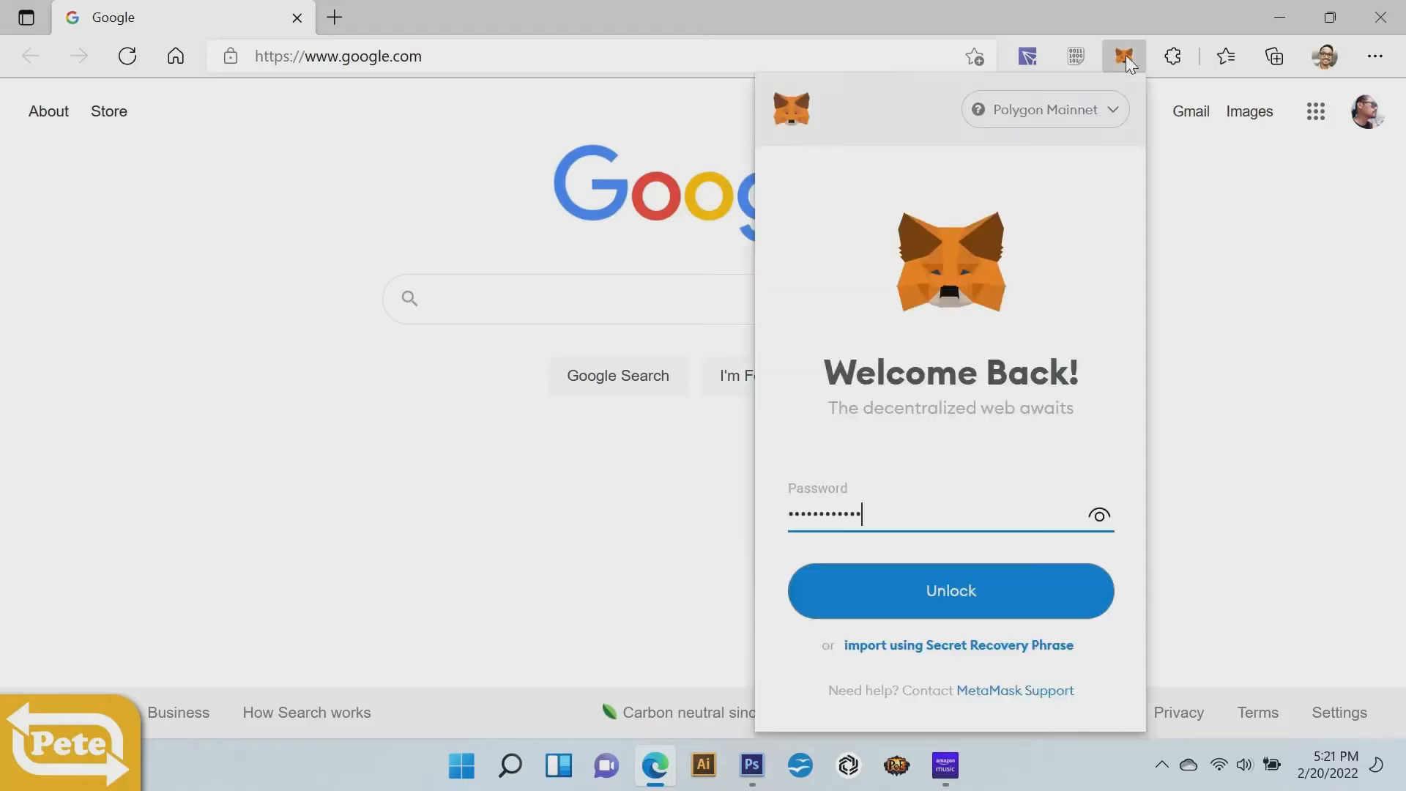
{"action": "mouse_move", "coordinate": [904, 523]}
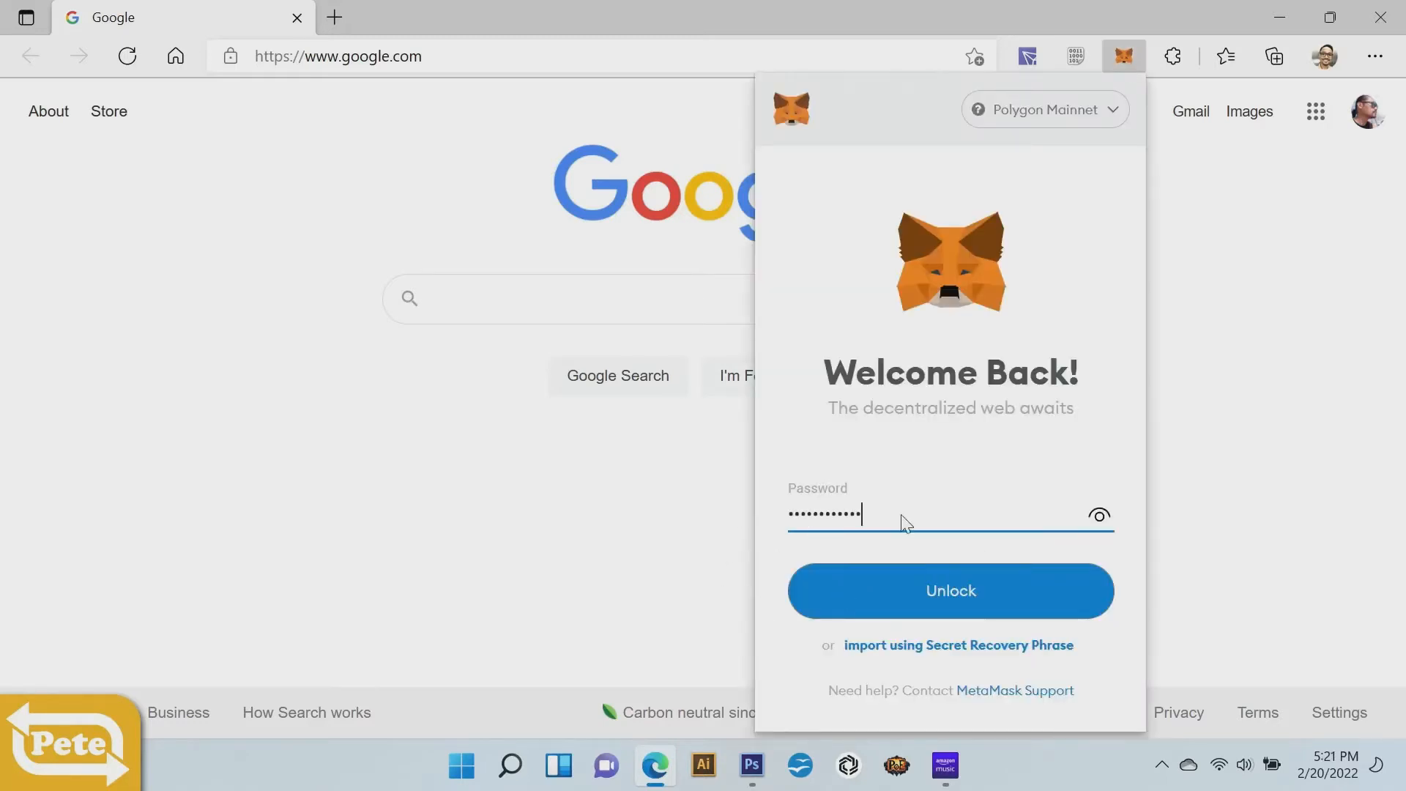
{"action": "mouse_move", "coordinate": [1026, 610]}
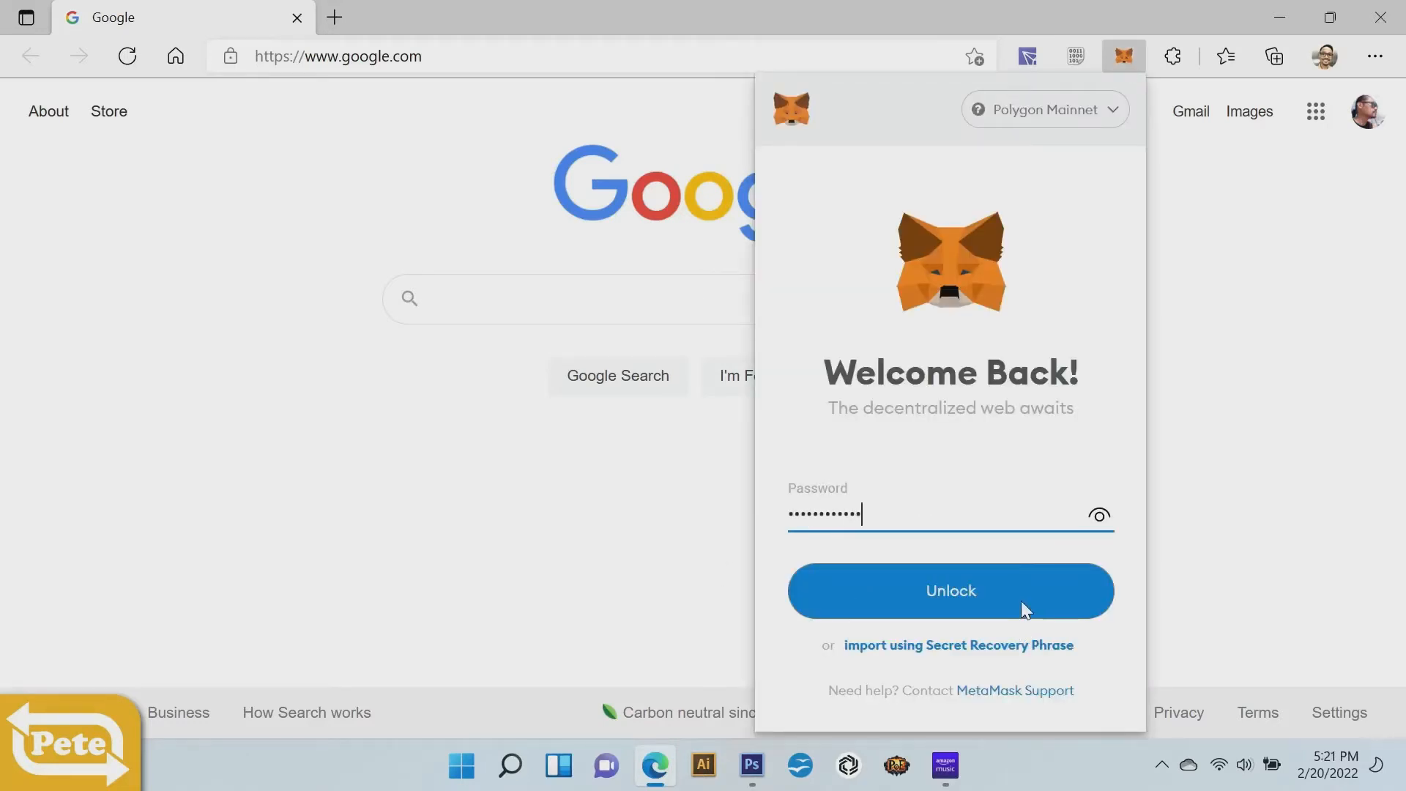
{"action": "left_click", "coordinate": [950, 590]}
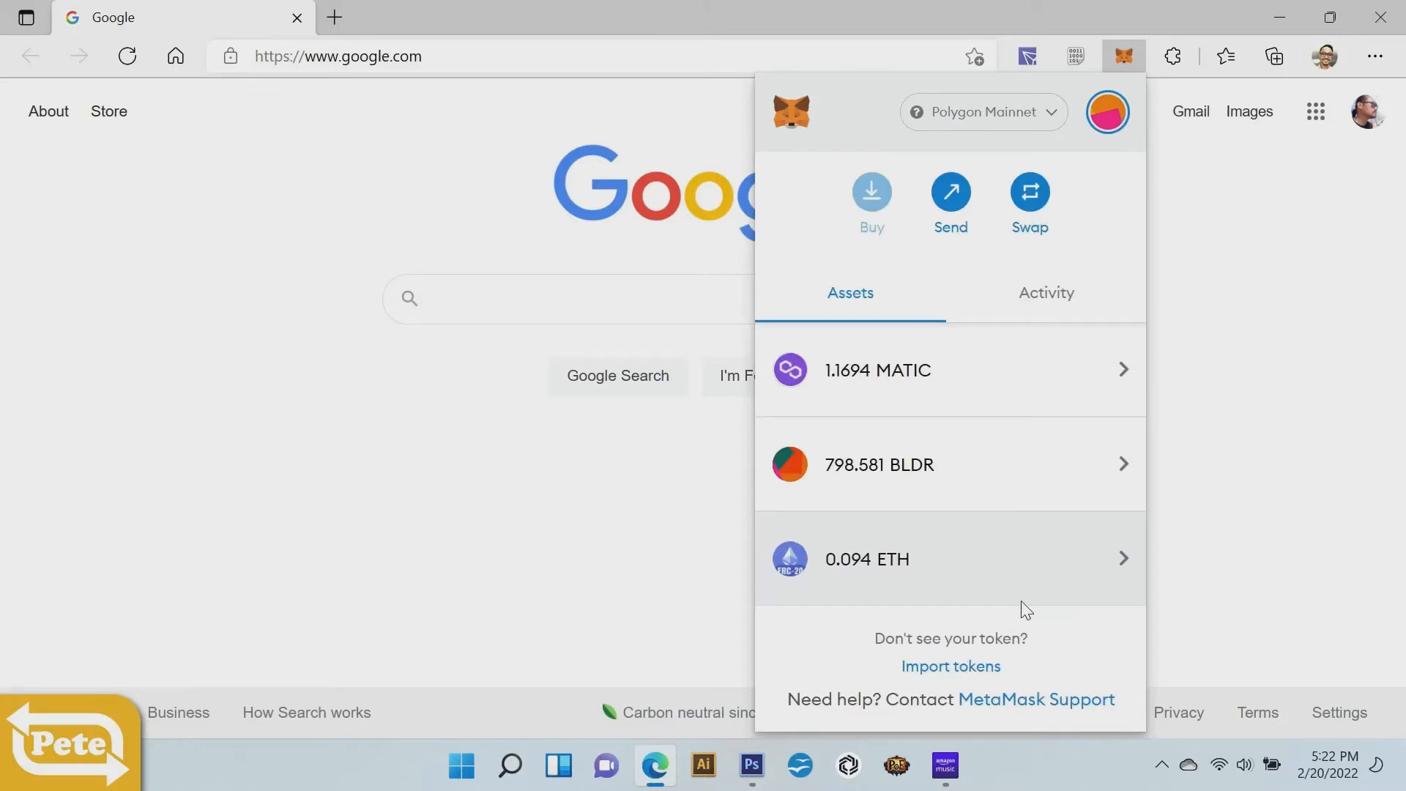
{"action": "mouse_move", "coordinate": [832, 571]}
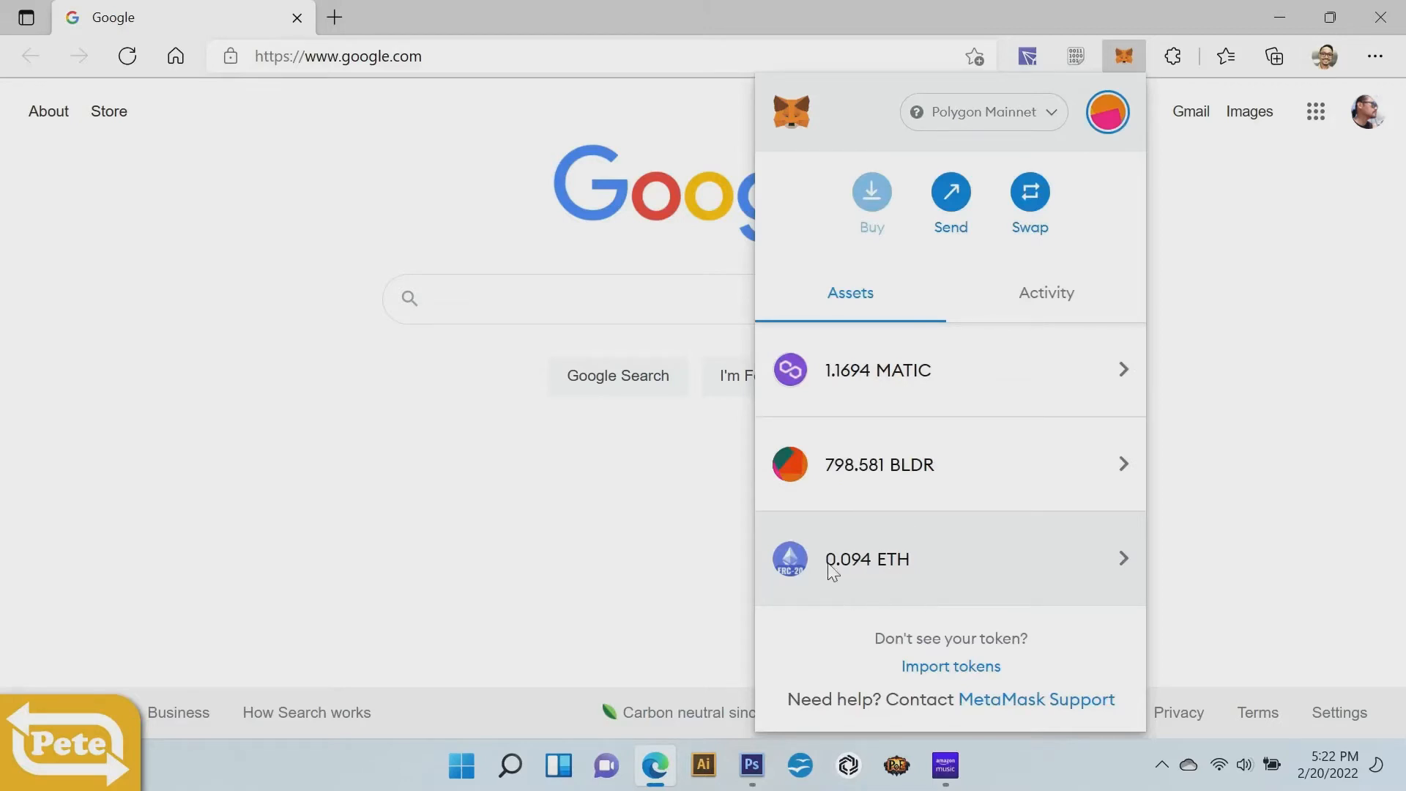
{"action": "mouse_move", "coordinate": [801, 639]}
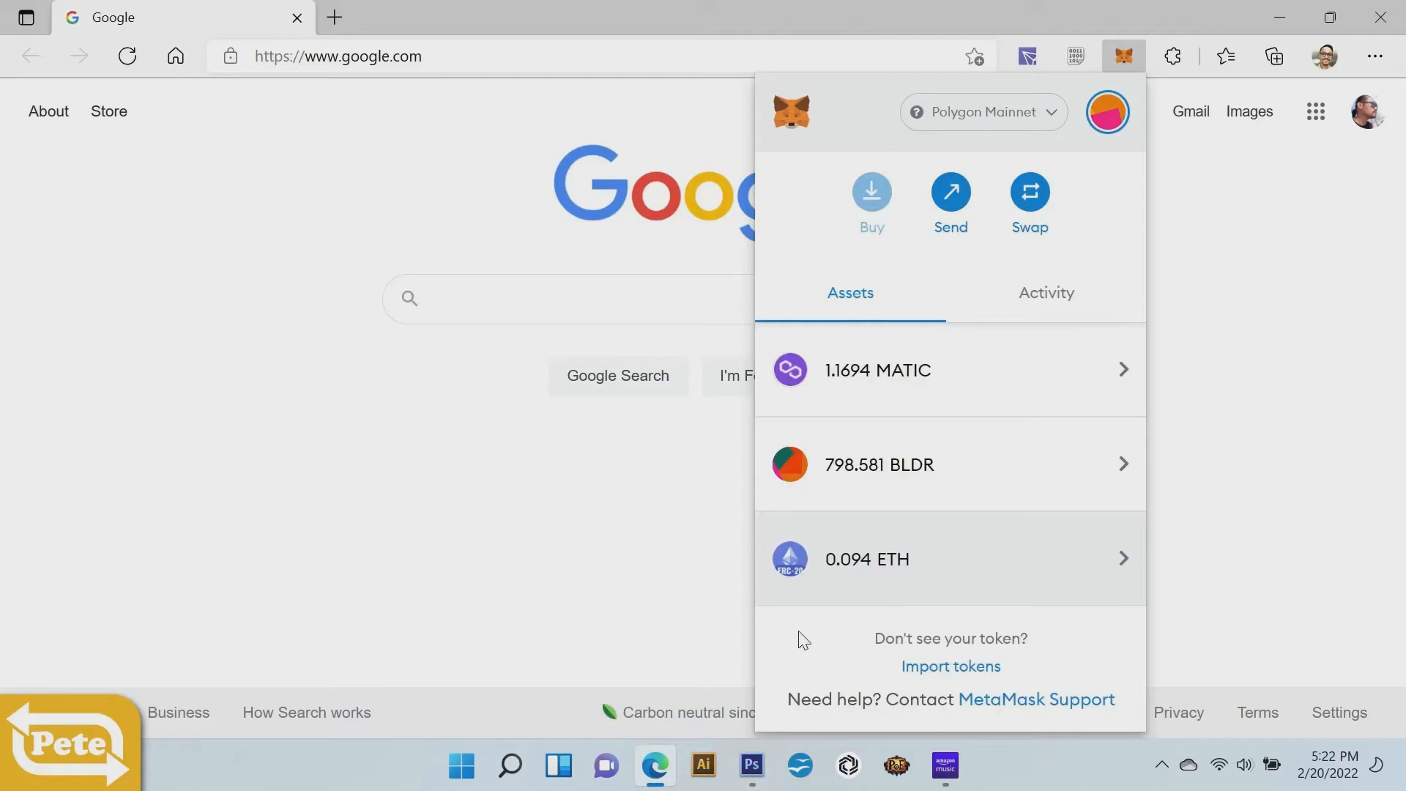
{"action": "mouse_move", "coordinate": [847, 647]}
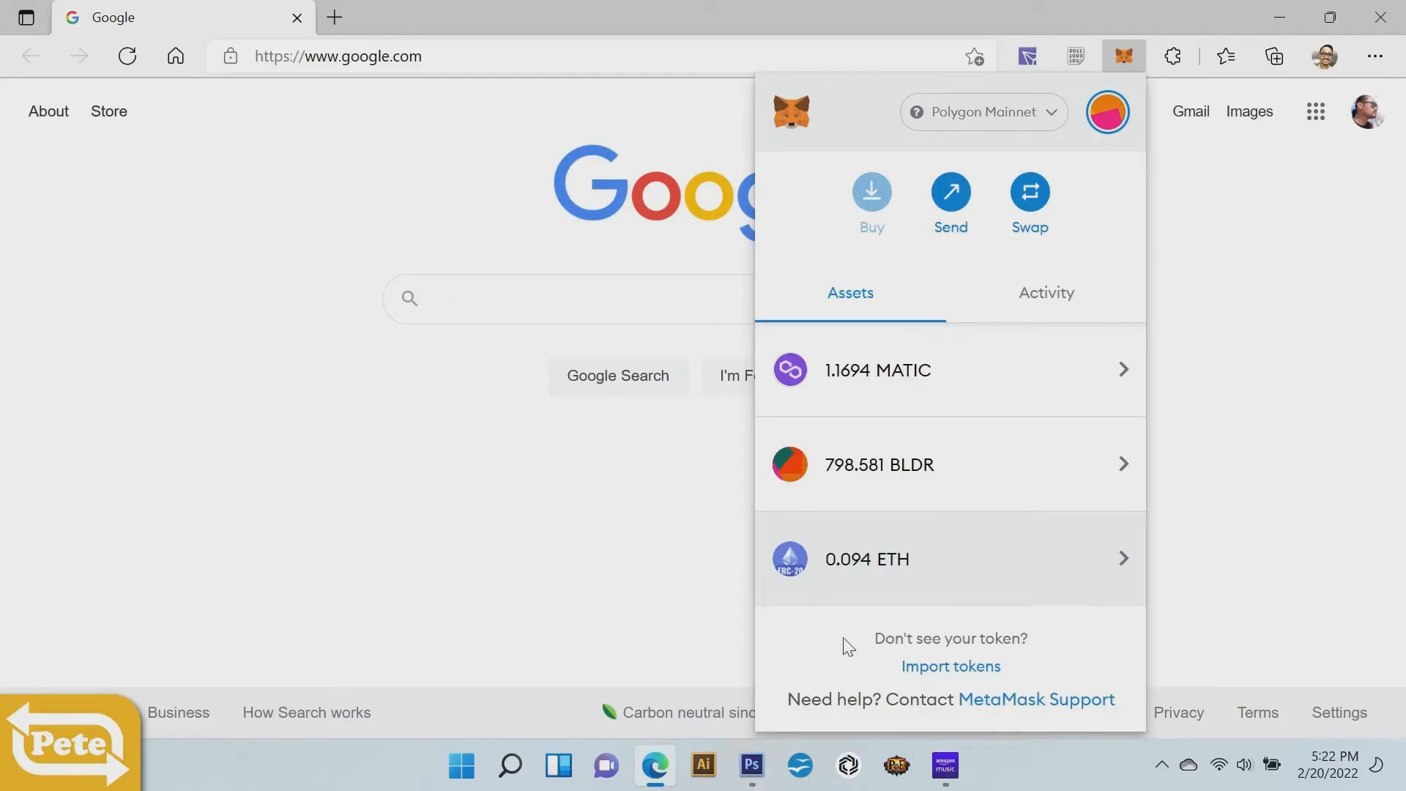
{"action": "mouse_move", "coordinate": [1128, 572]}
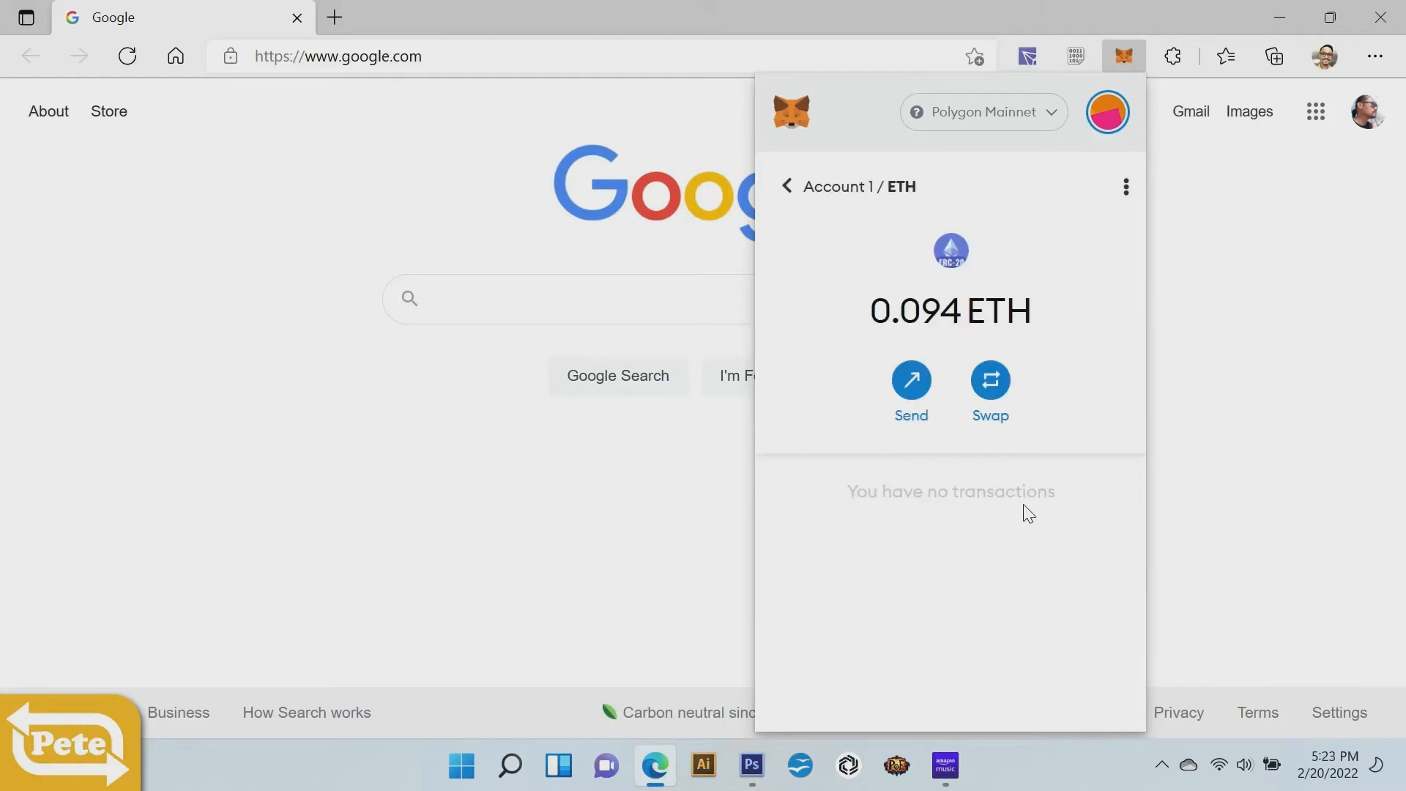
{"action": "left_click", "coordinate": [1126, 186]}
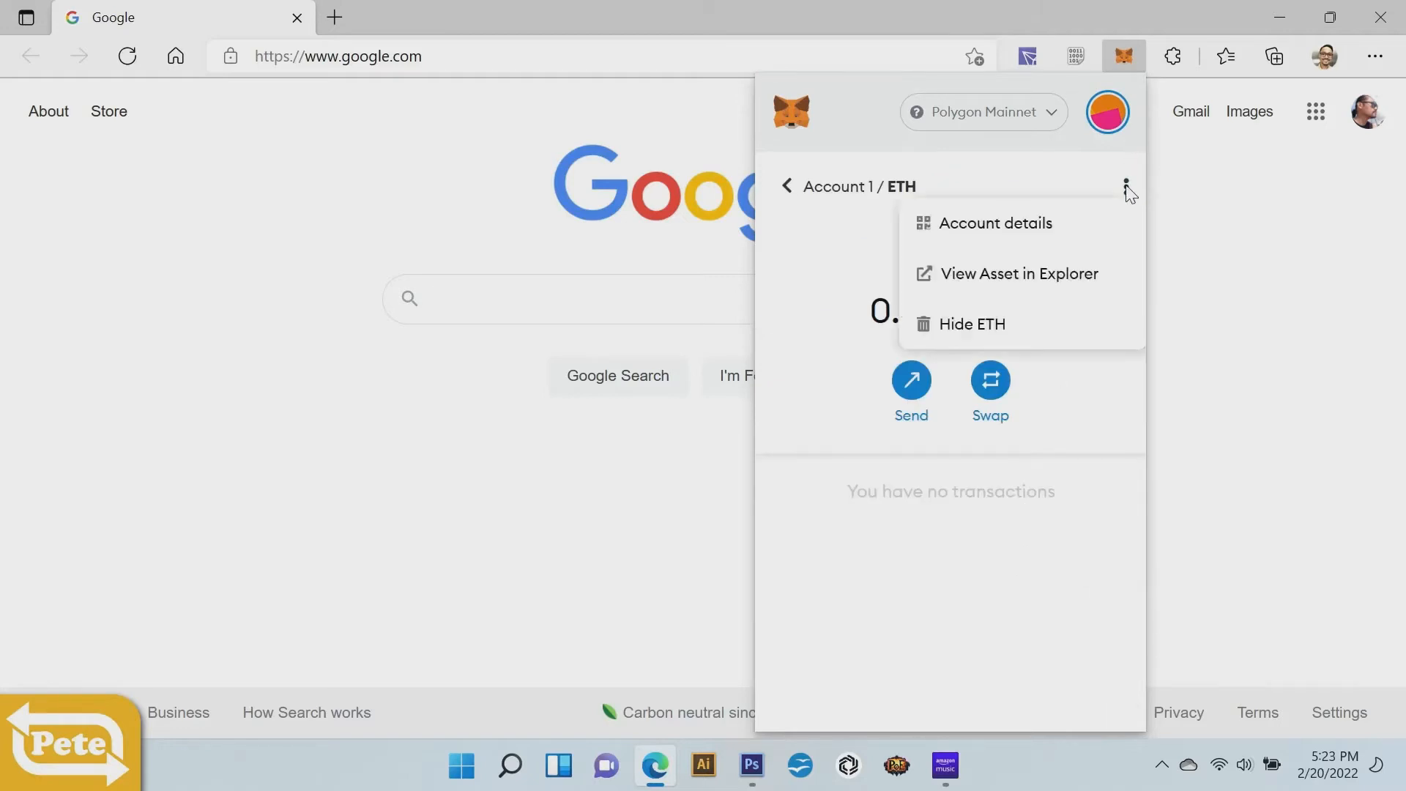
{"action": "mouse_move", "coordinate": [999, 285]}
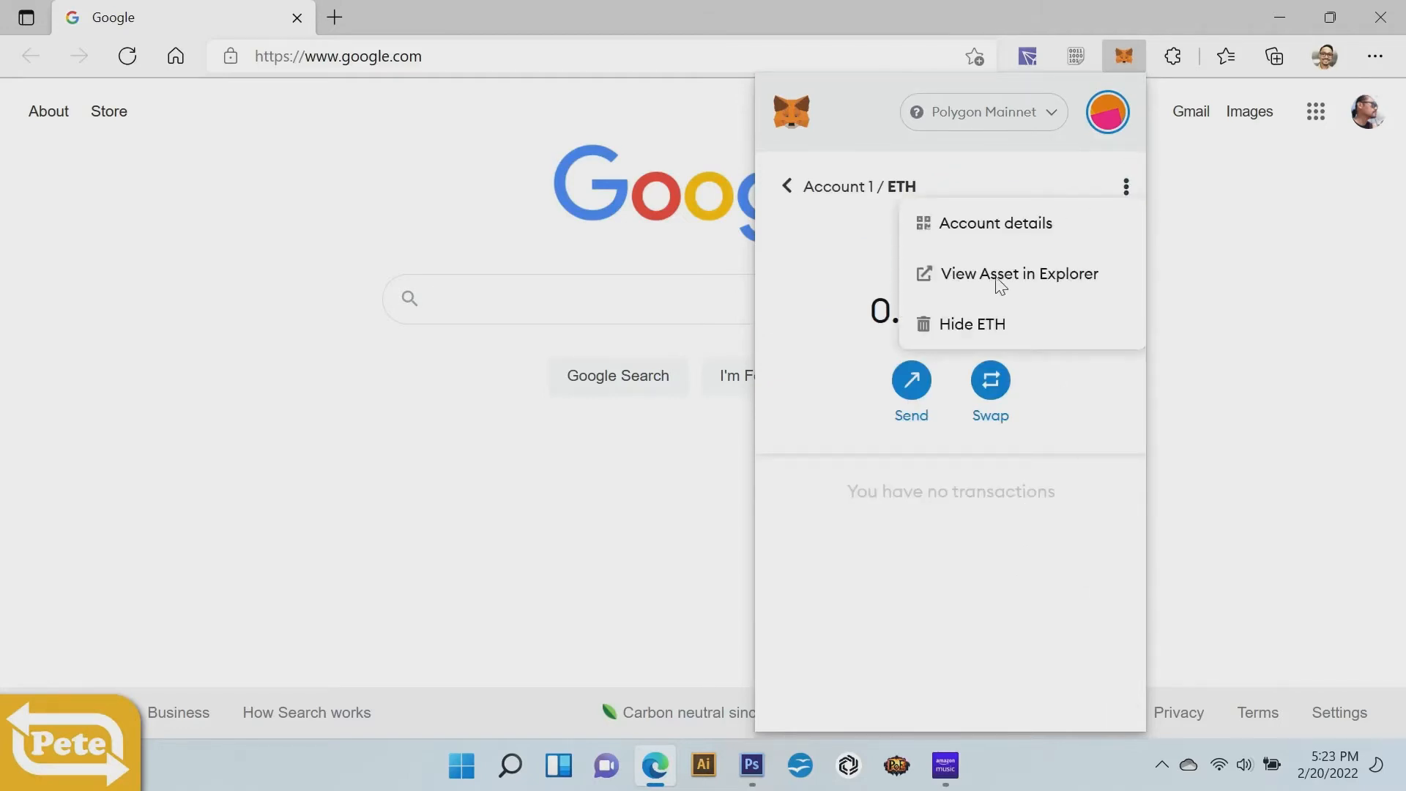
- View the ETH asset in Polygonscan, opening the Wrapped Ether (WETH) token page
{"action": "left_click", "coordinate": [1018, 274]}
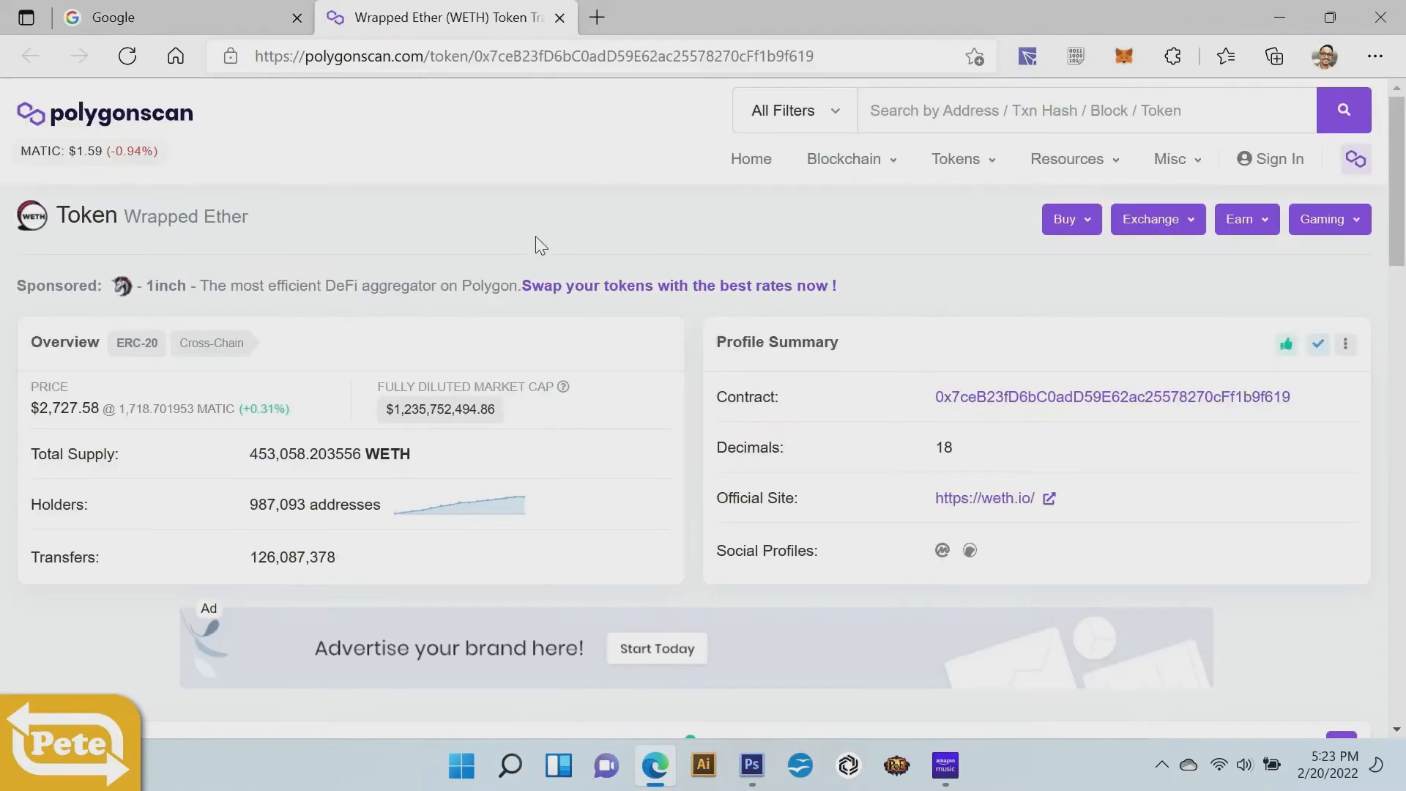
{"action": "mouse_move", "coordinate": [383, 76]}
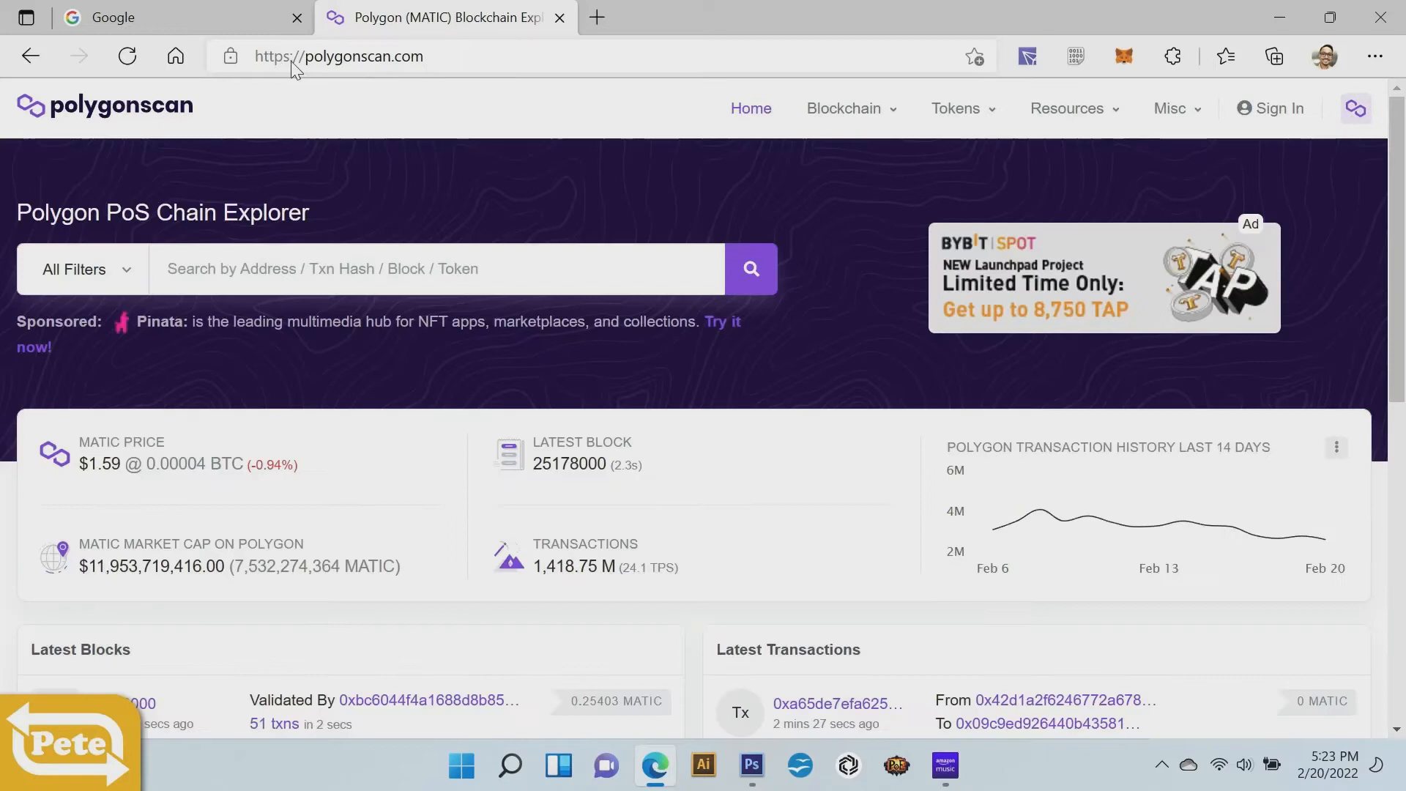
{"action": "mouse_move", "coordinate": [313, 324]}
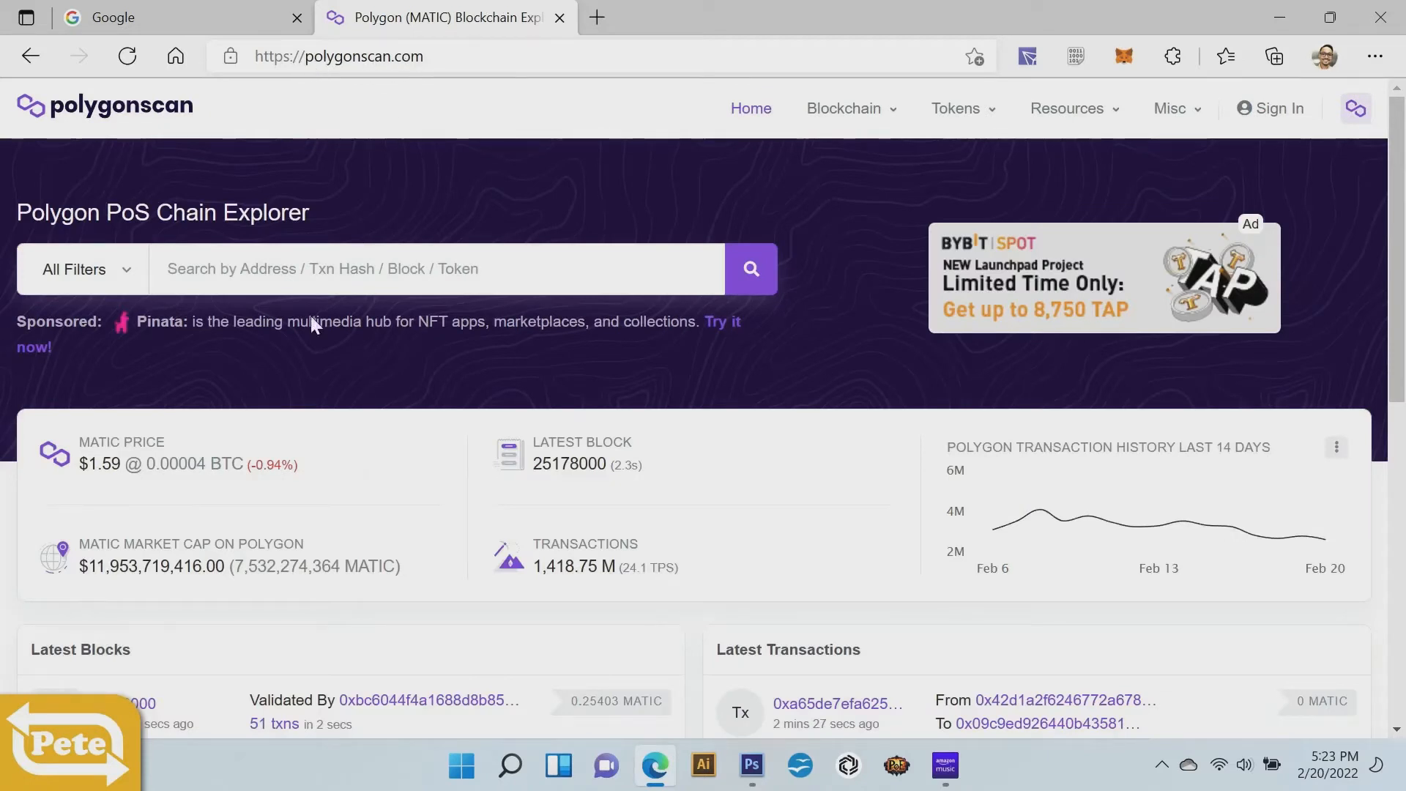
{"action": "mouse_move", "coordinate": [336, 111]}
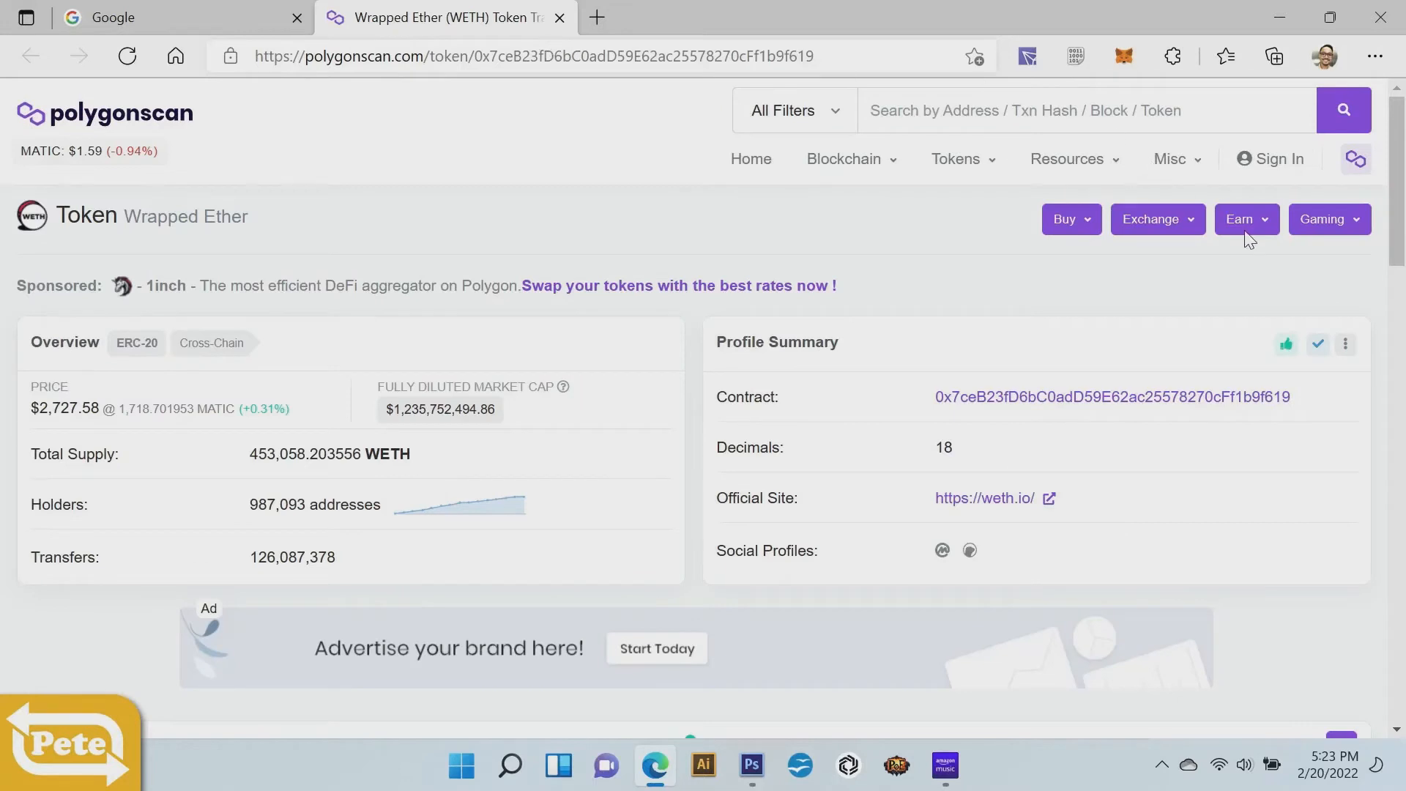
{"action": "mouse_move", "coordinate": [849, 361]}
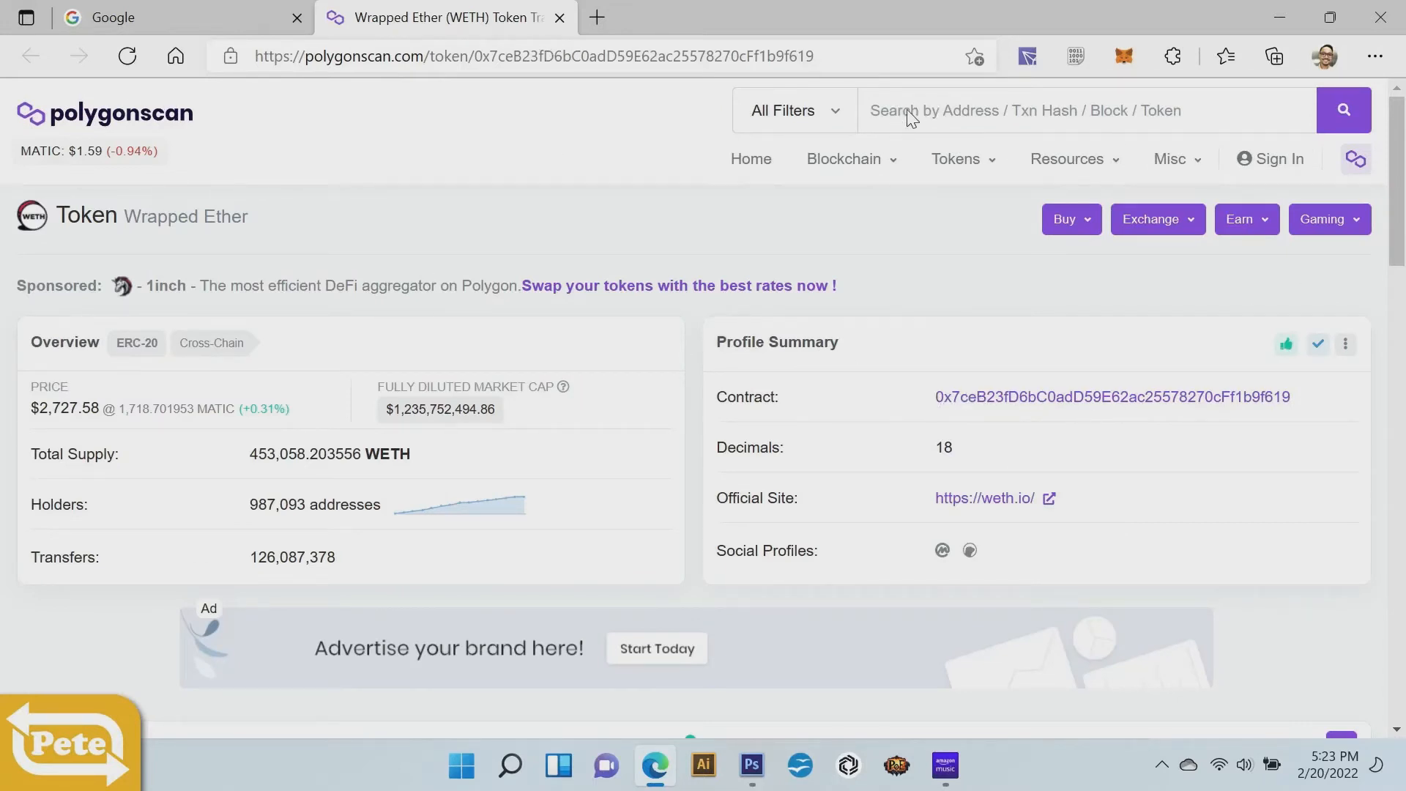
- Search Polygonscan for USDC, open USD Coin (PoS), and copy its contract address
{"action": "type", "text": "USDC"}
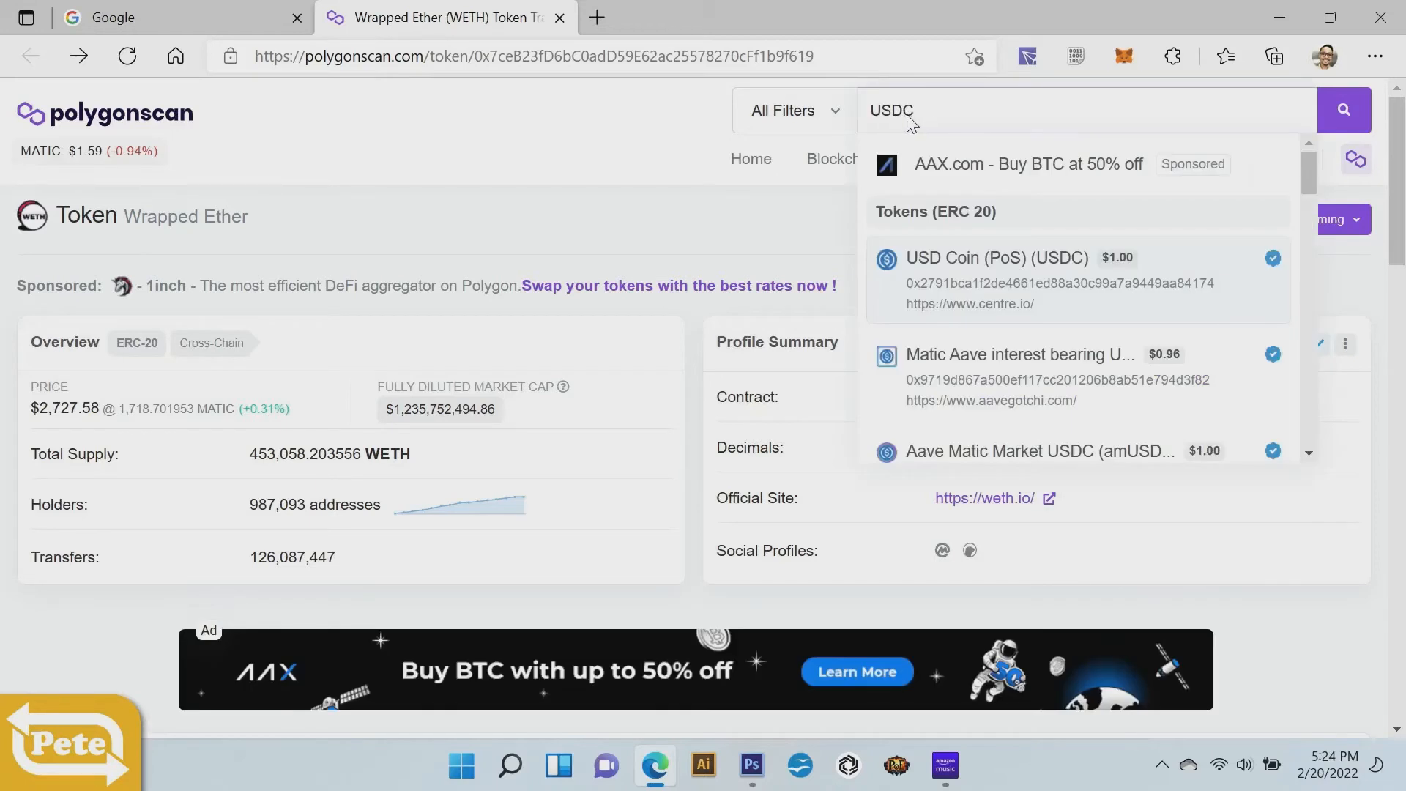
{"action": "mouse_move", "coordinate": [1043, 290]}
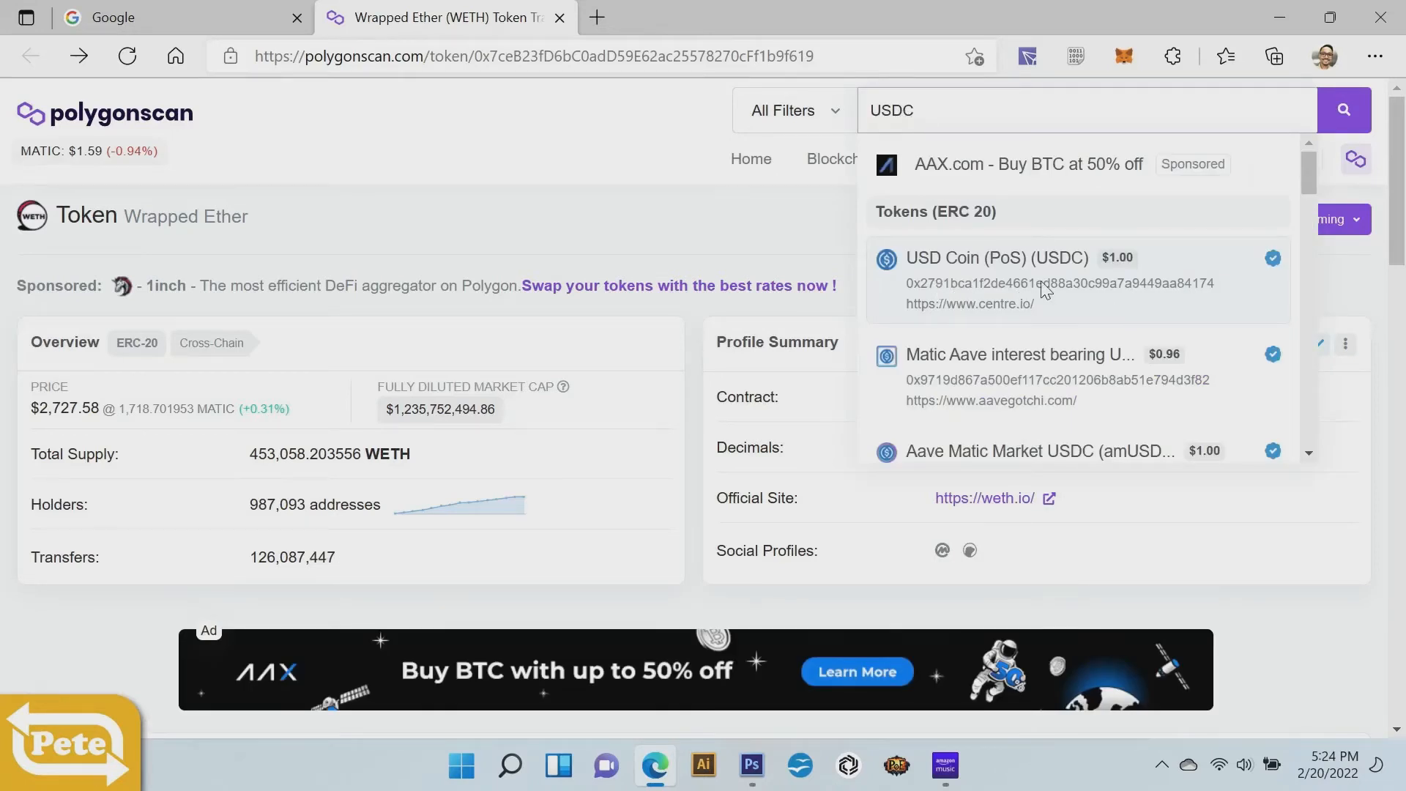
{"action": "left_click", "coordinate": [995, 257]}
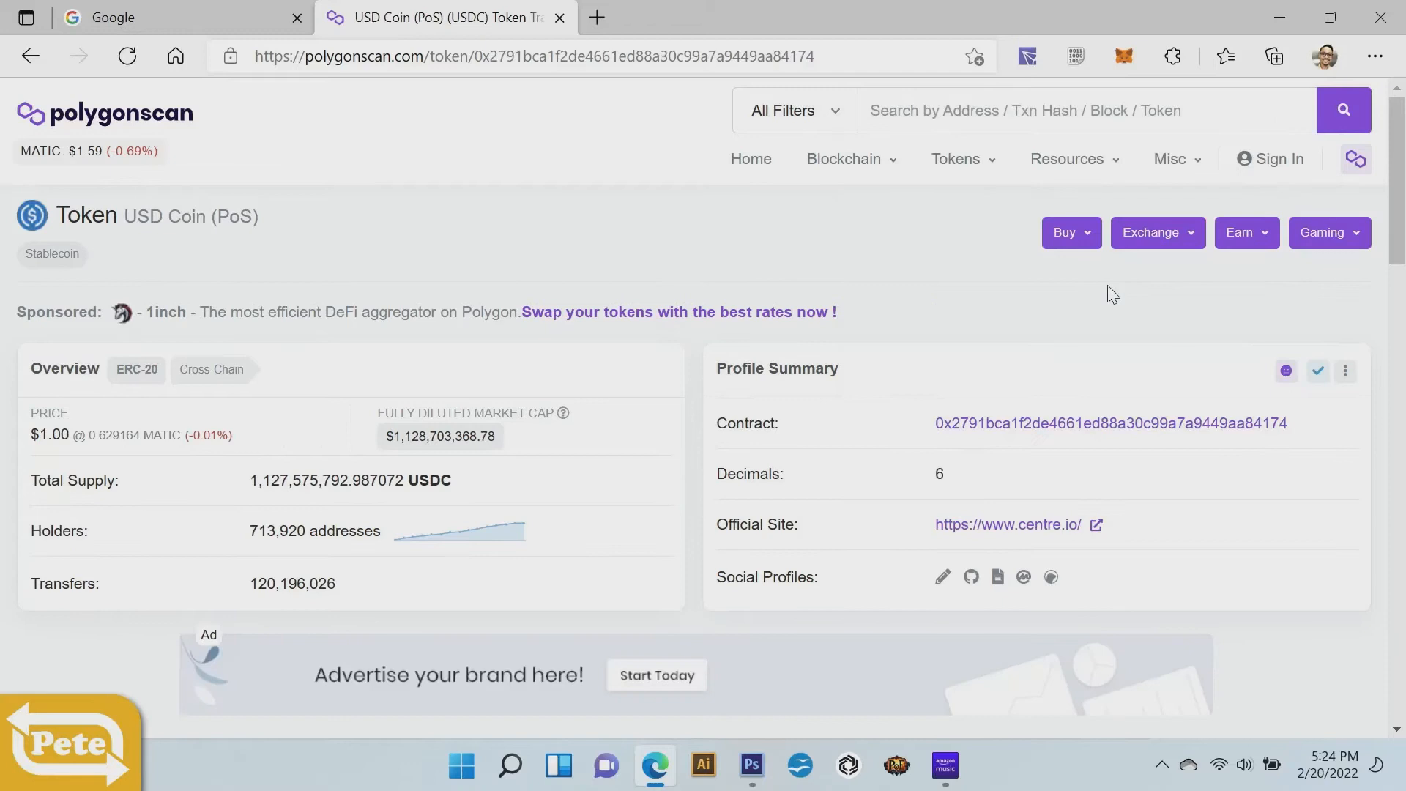
{"action": "mouse_move", "coordinate": [159, 213]}
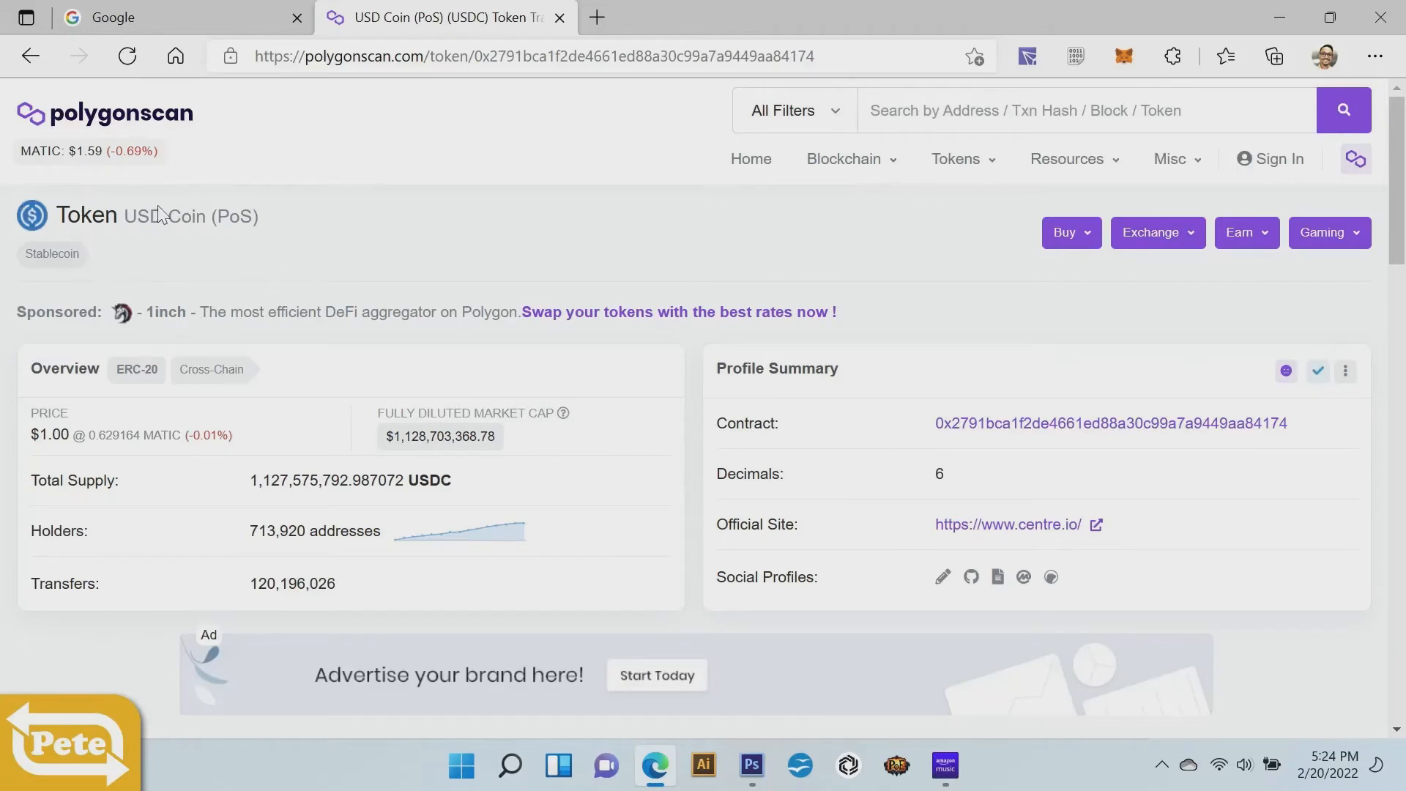
{"action": "mouse_move", "coordinate": [1296, 438]}
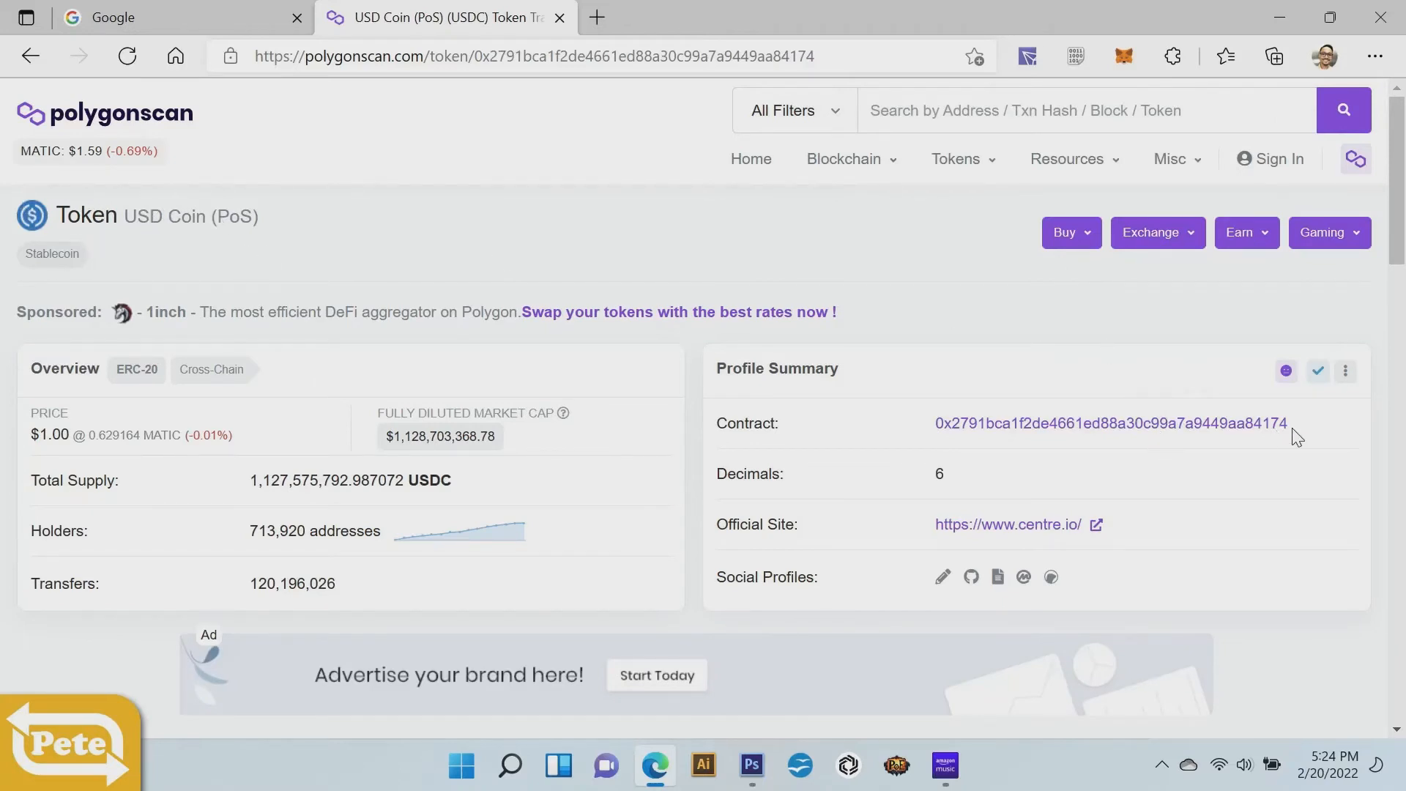
{"action": "mouse_move", "coordinate": [1303, 424]}
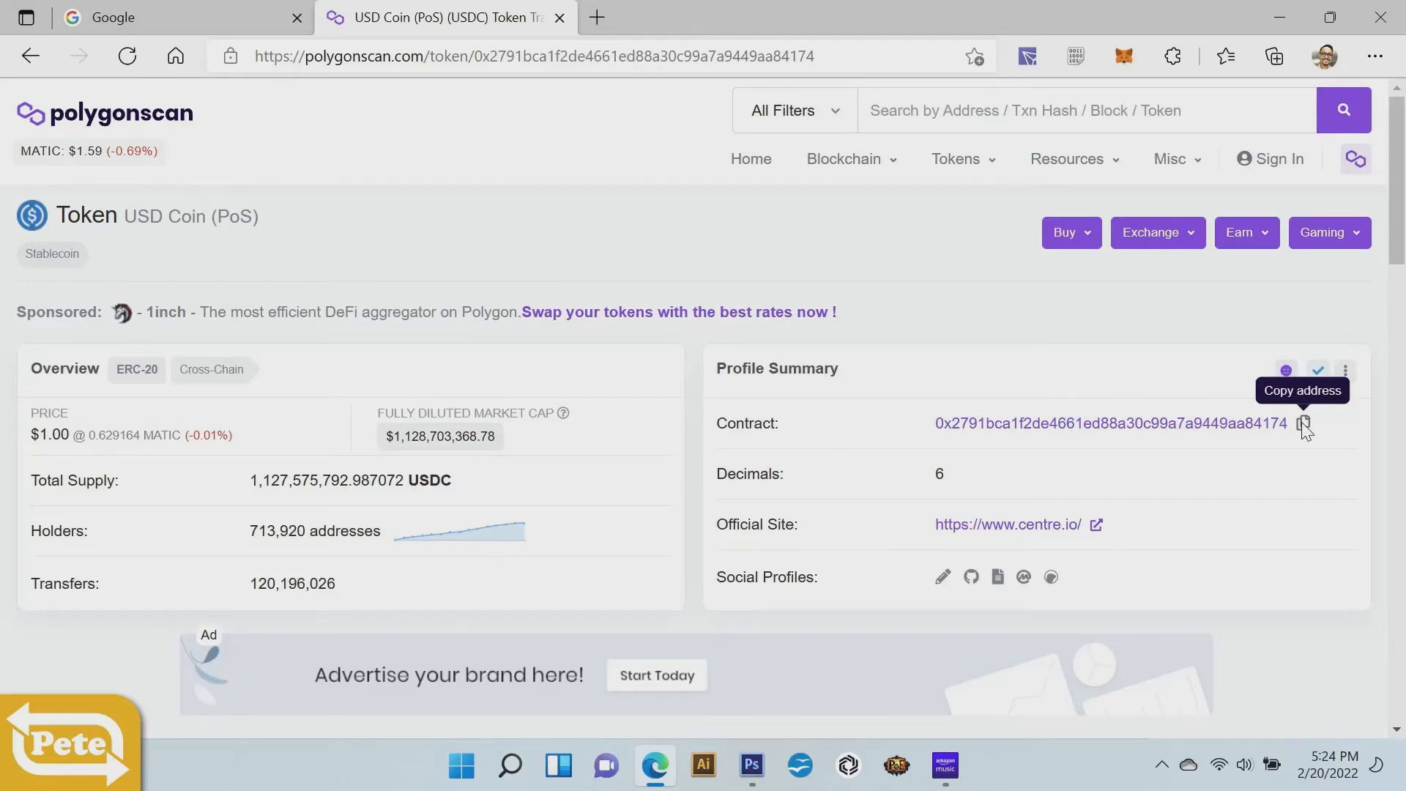
{"action": "left_click", "coordinate": [1123, 55]}
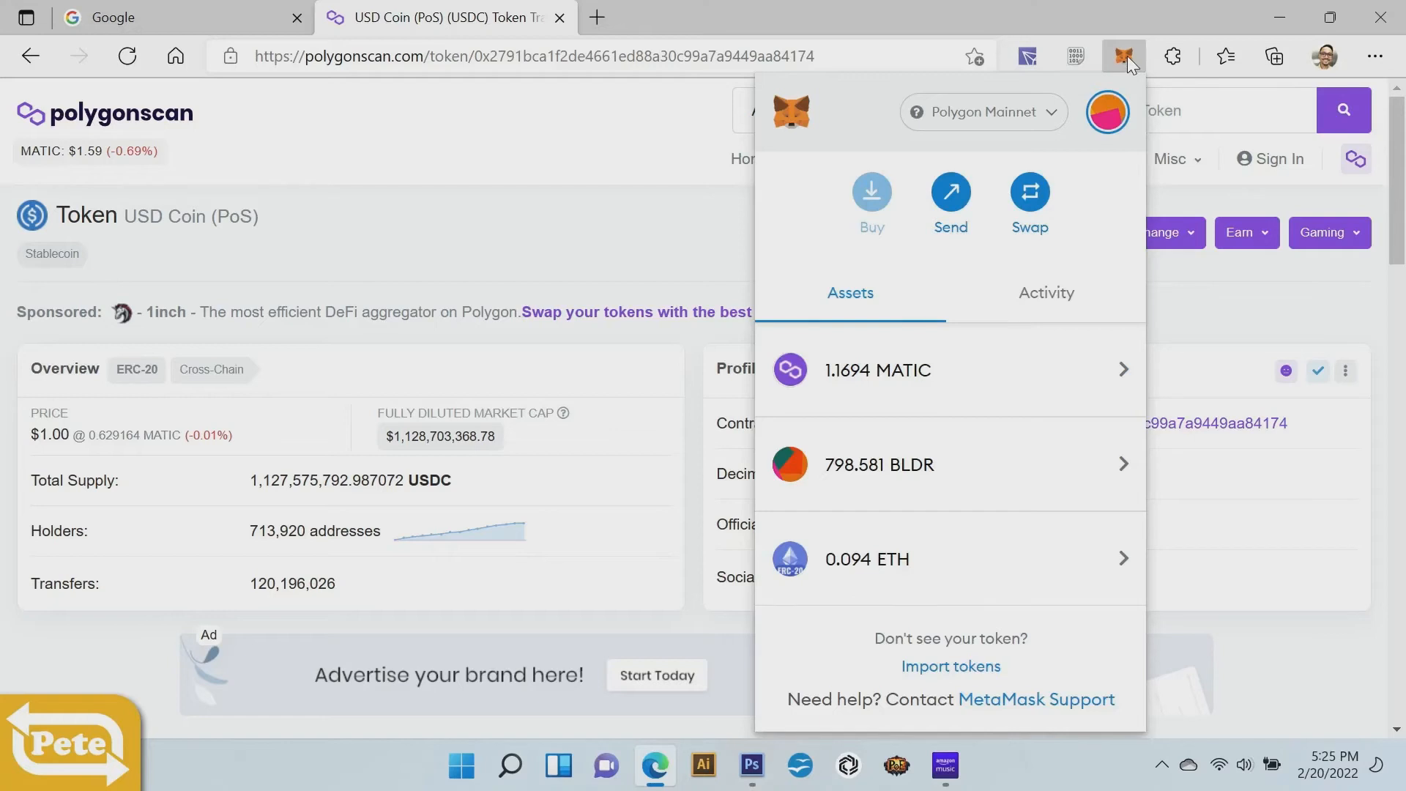
{"action": "mouse_move", "coordinate": [956, 679]}
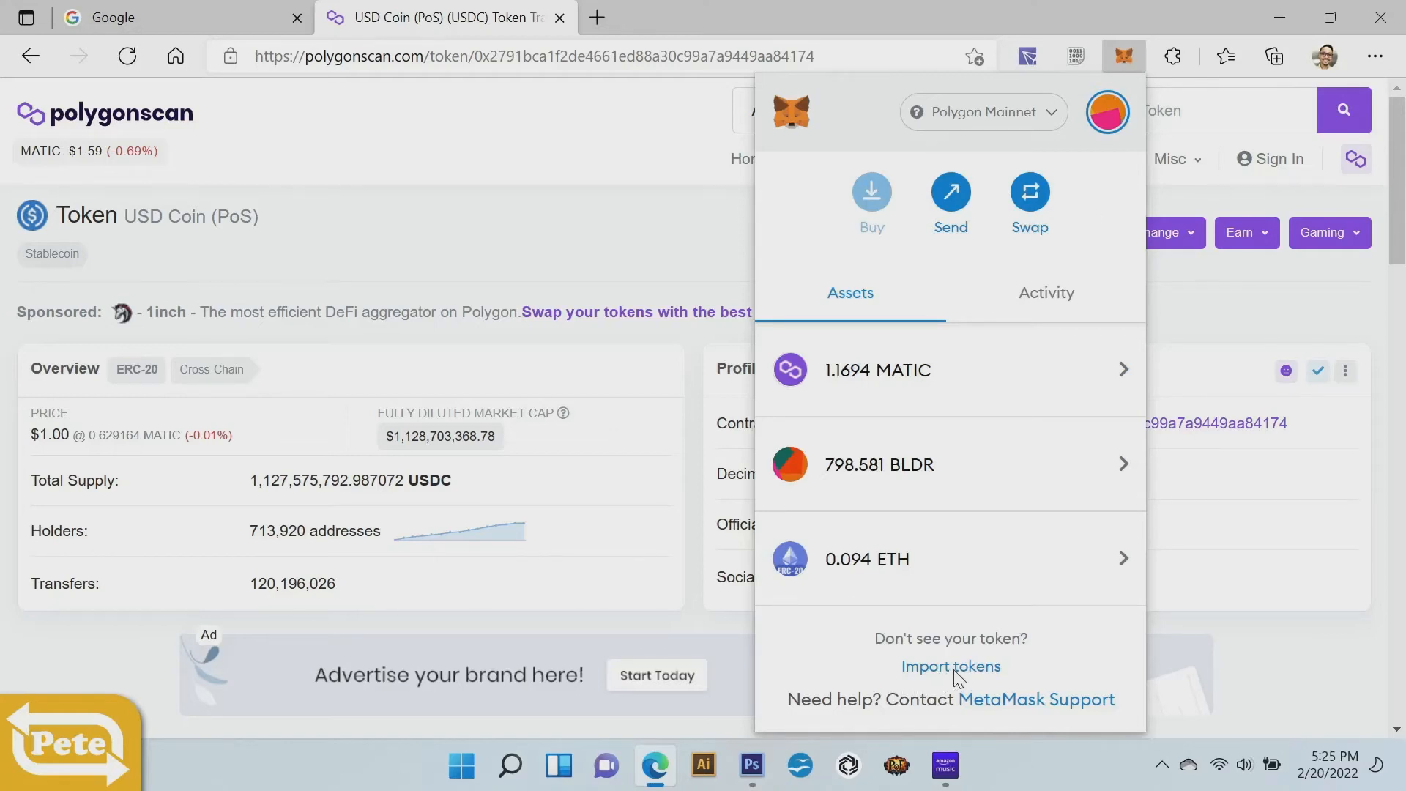
- Import USDC (PoS) as a custom token with 0 balance and return to Assets
{"action": "left_click", "coordinate": [950, 665]}
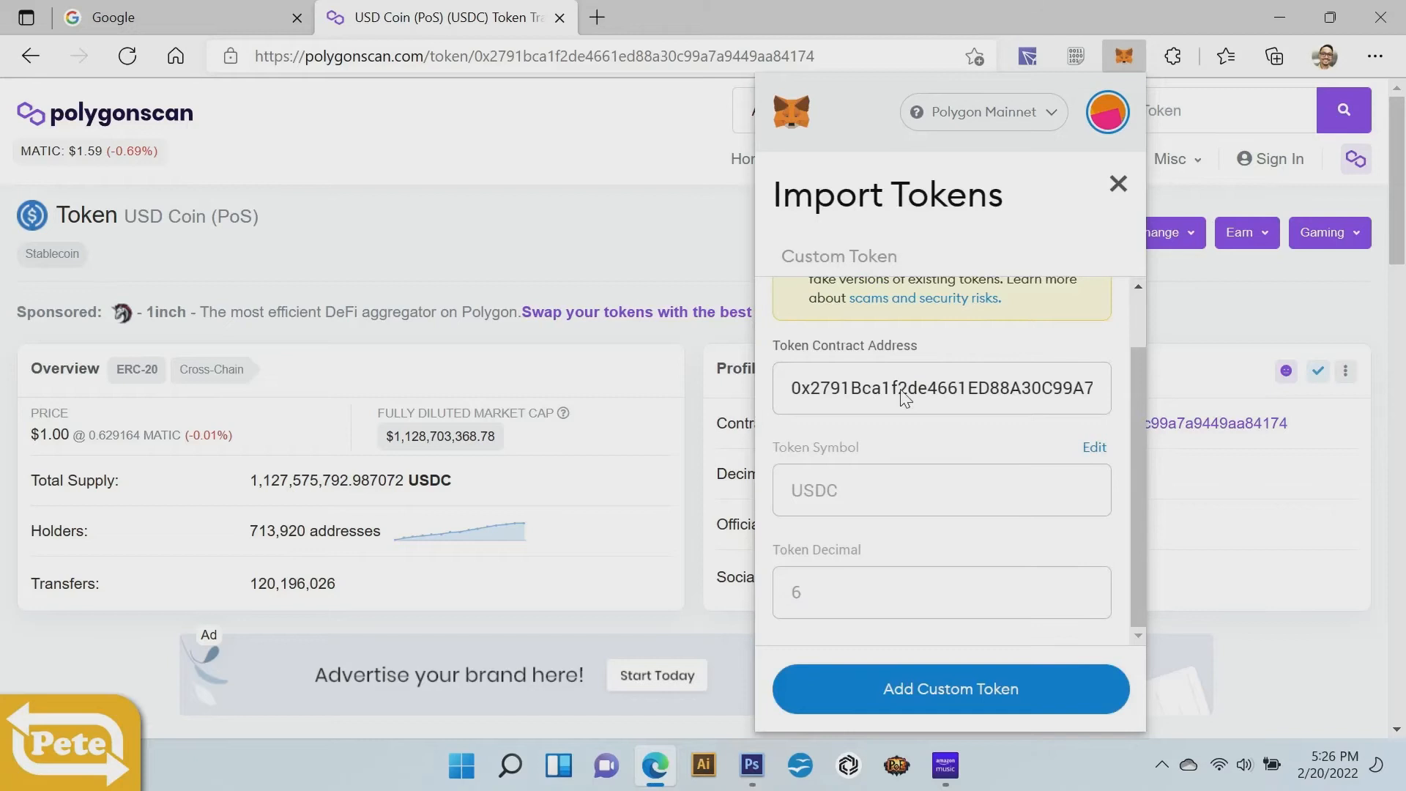
{"action": "mouse_move", "coordinate": [999, 403]}
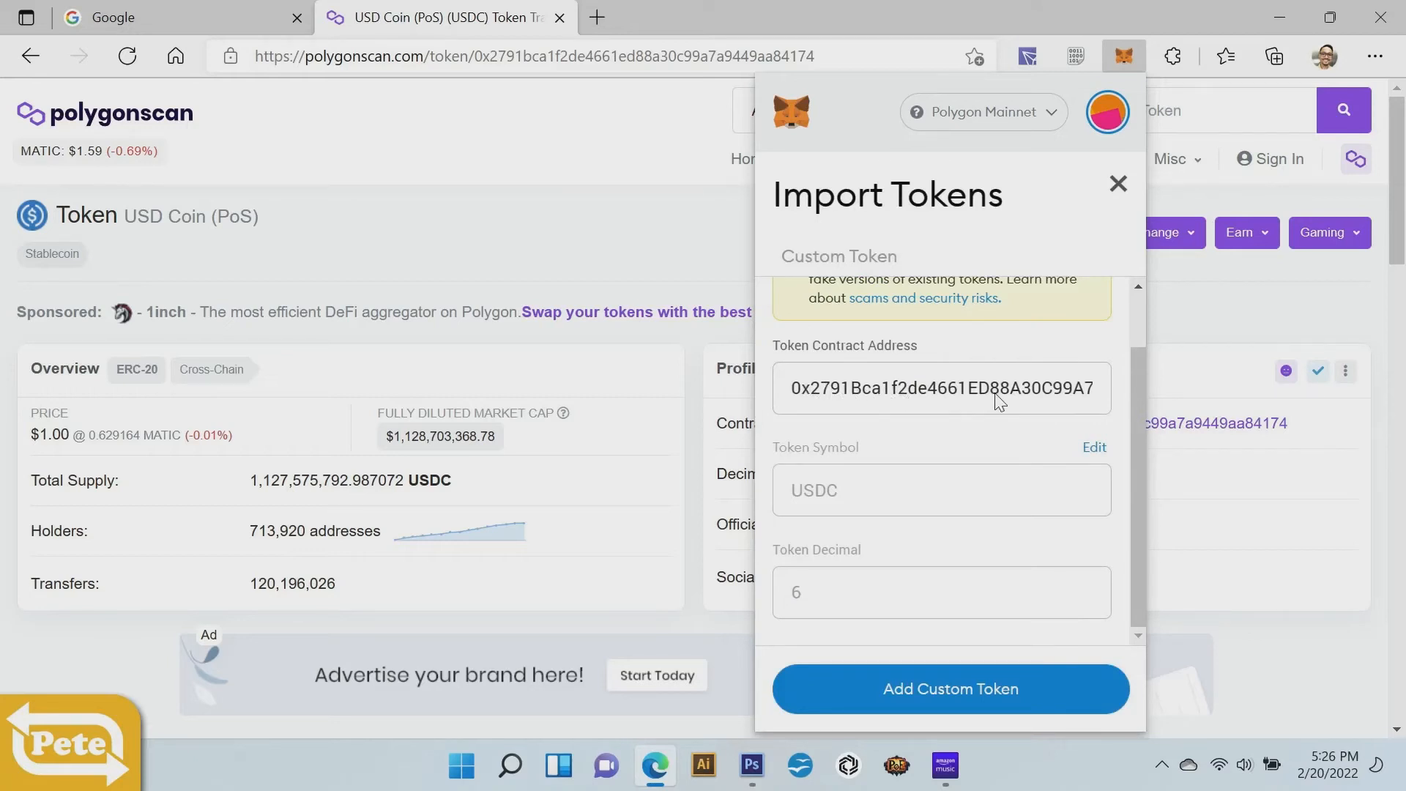
{"action": "mouse_move", "coordinate": [811, 501]}
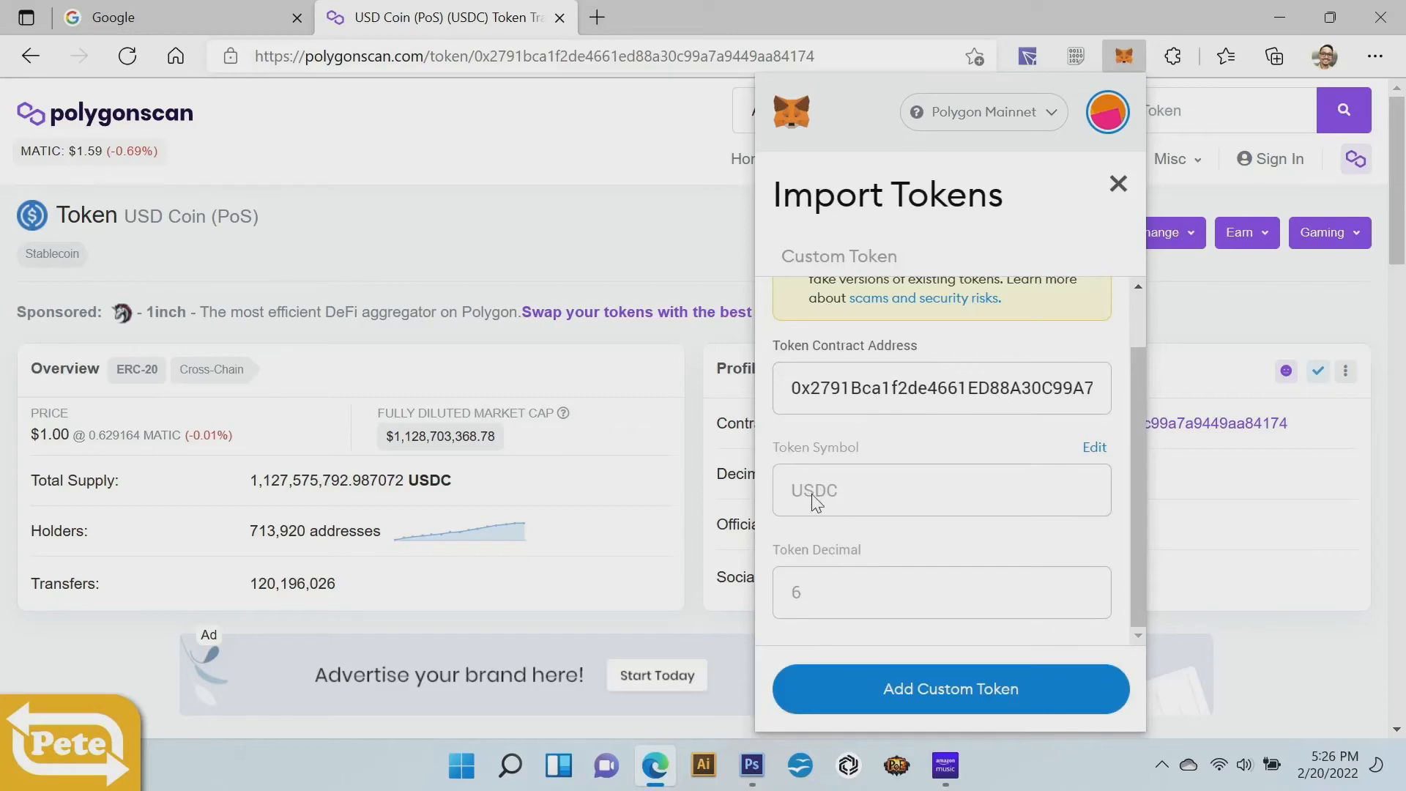
{"action": "mouse_move", "coordinate": [958, 708]}
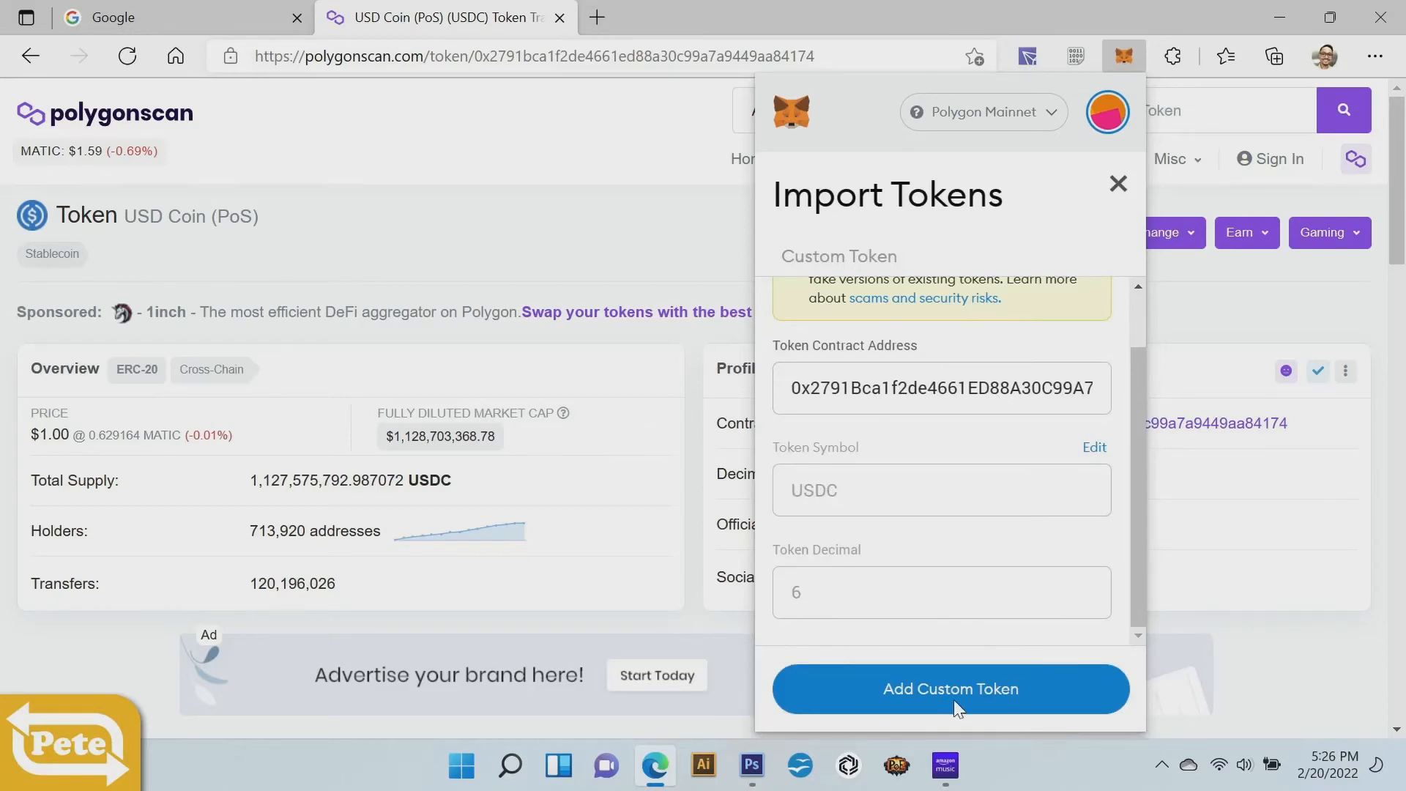
{"action": "left_click", "coordinate": [950, 688]}
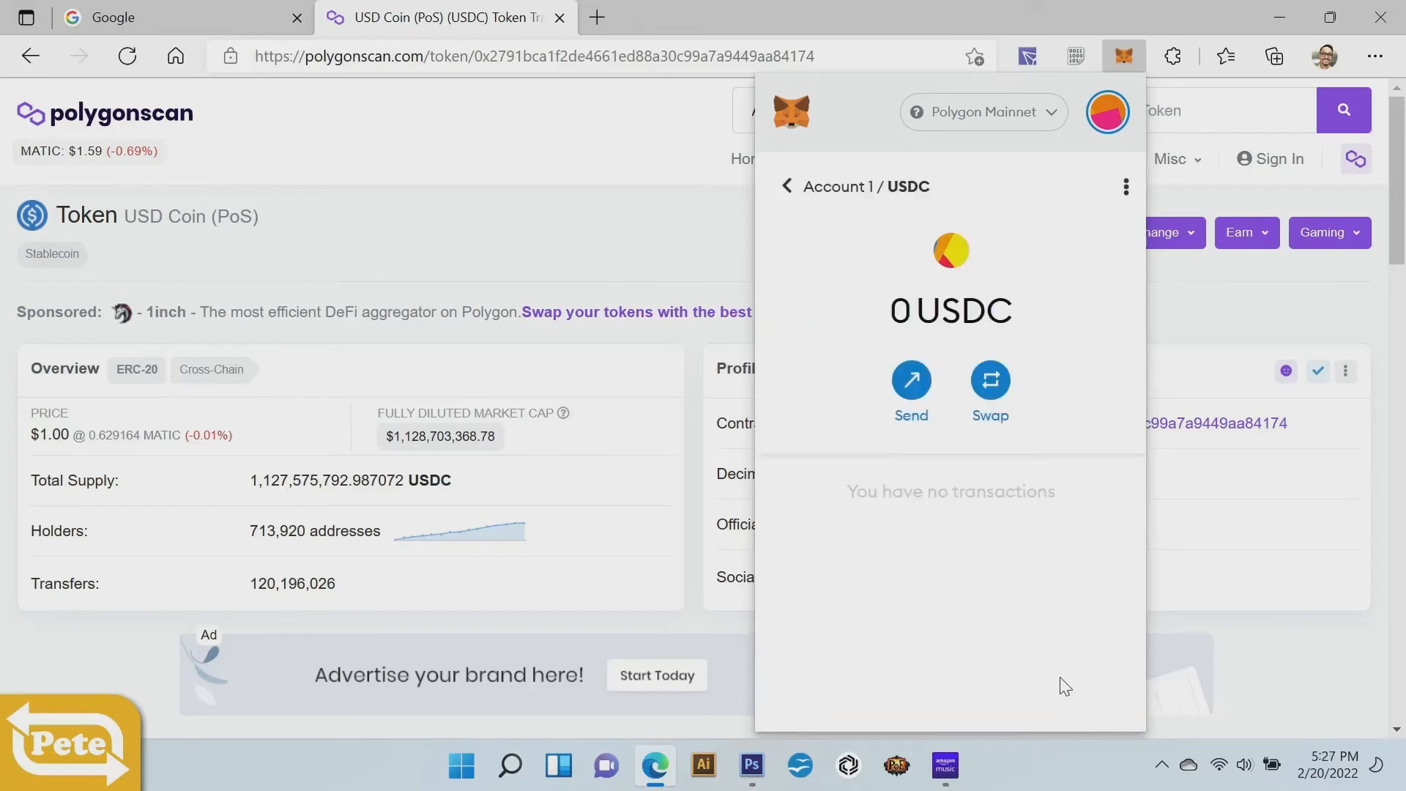
{"action": "left_click", "coordinate": [786, 187]}
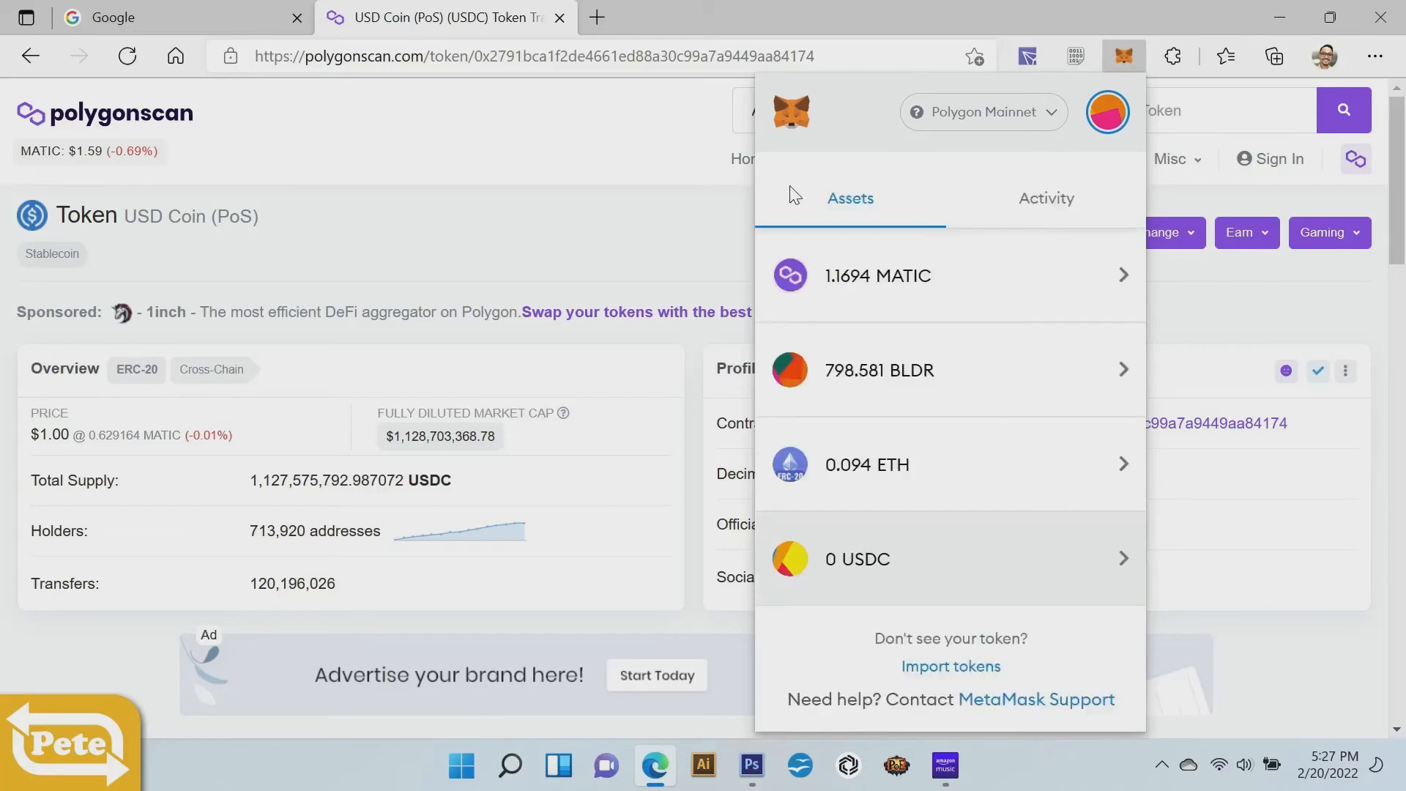
{"action": "mouse_move", "coordinate": [923, 588]}
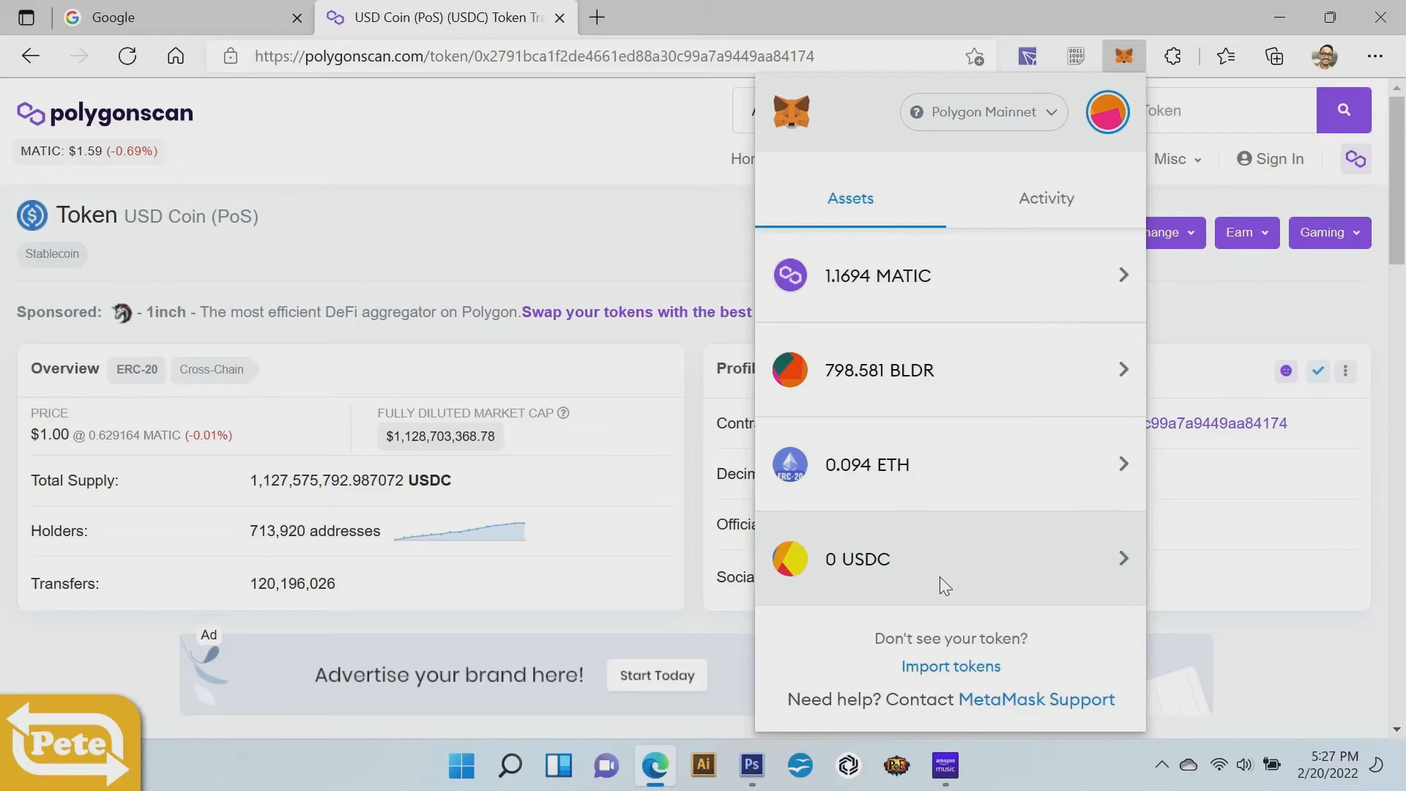
{"action": "mouse_move", "coordinate": [1038, 119]}
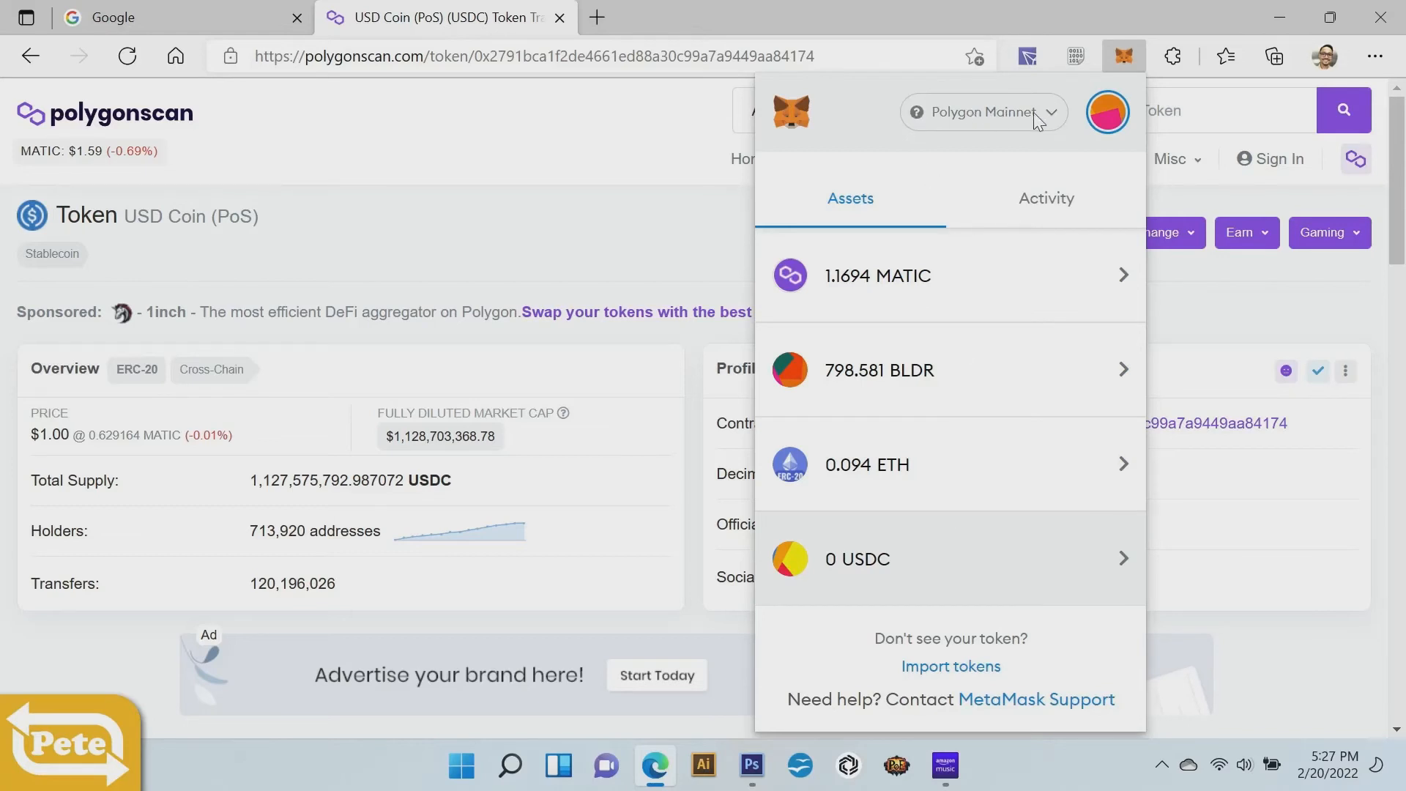
{"action": "mouse_move", "coordinate": [912, 470]}
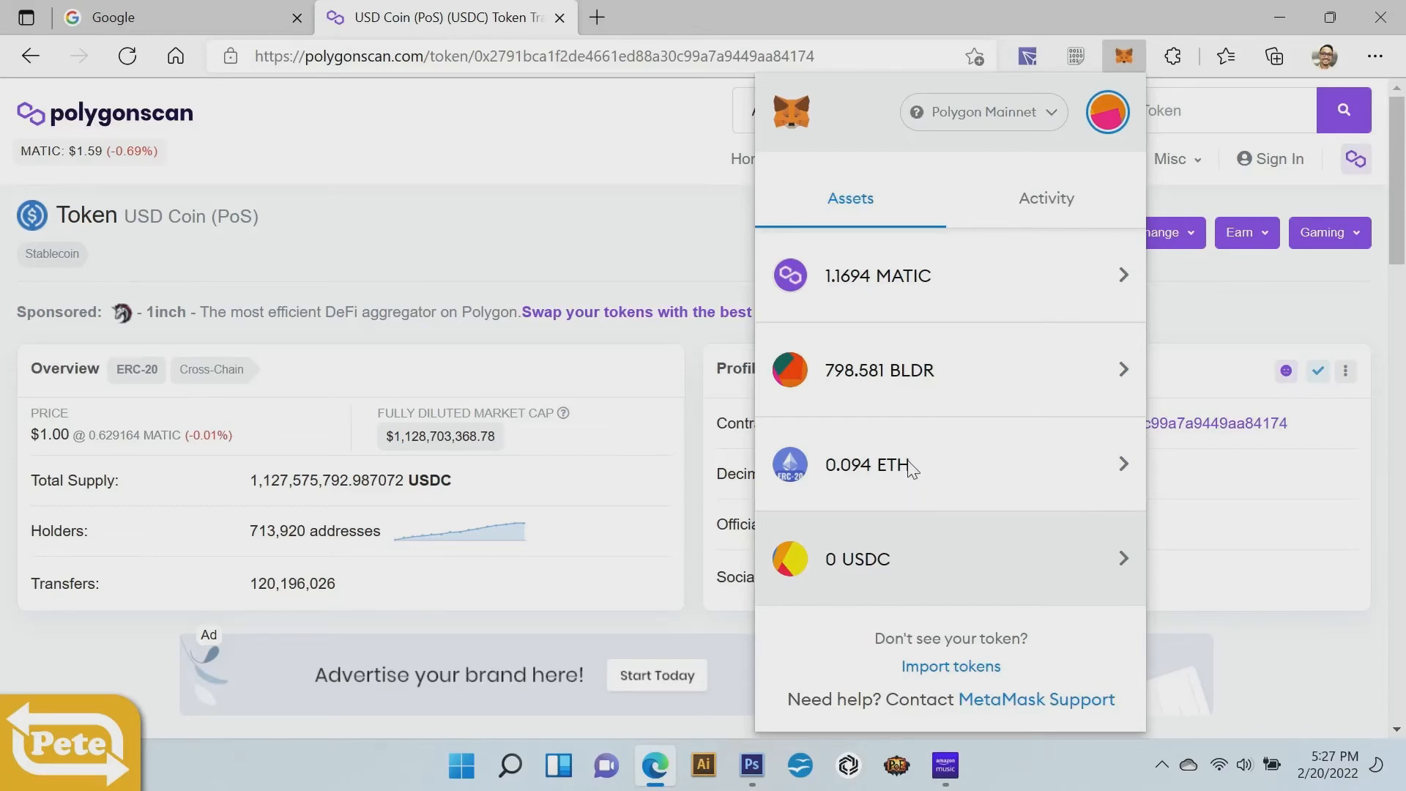
{"action": "mouse_move", "coordinate": [903, 580]}
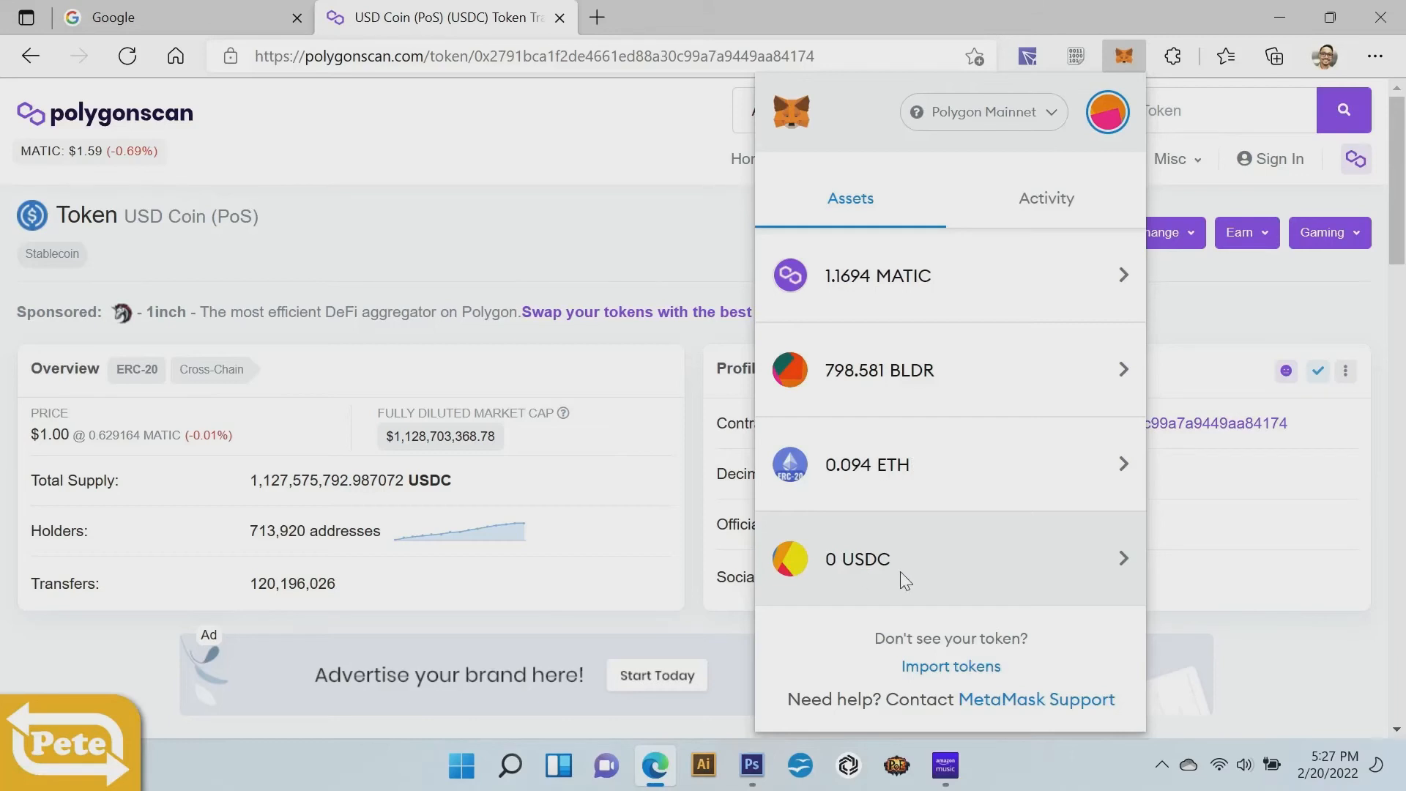
{"action": "mouse_move", "coordinate": [1056, 476]}
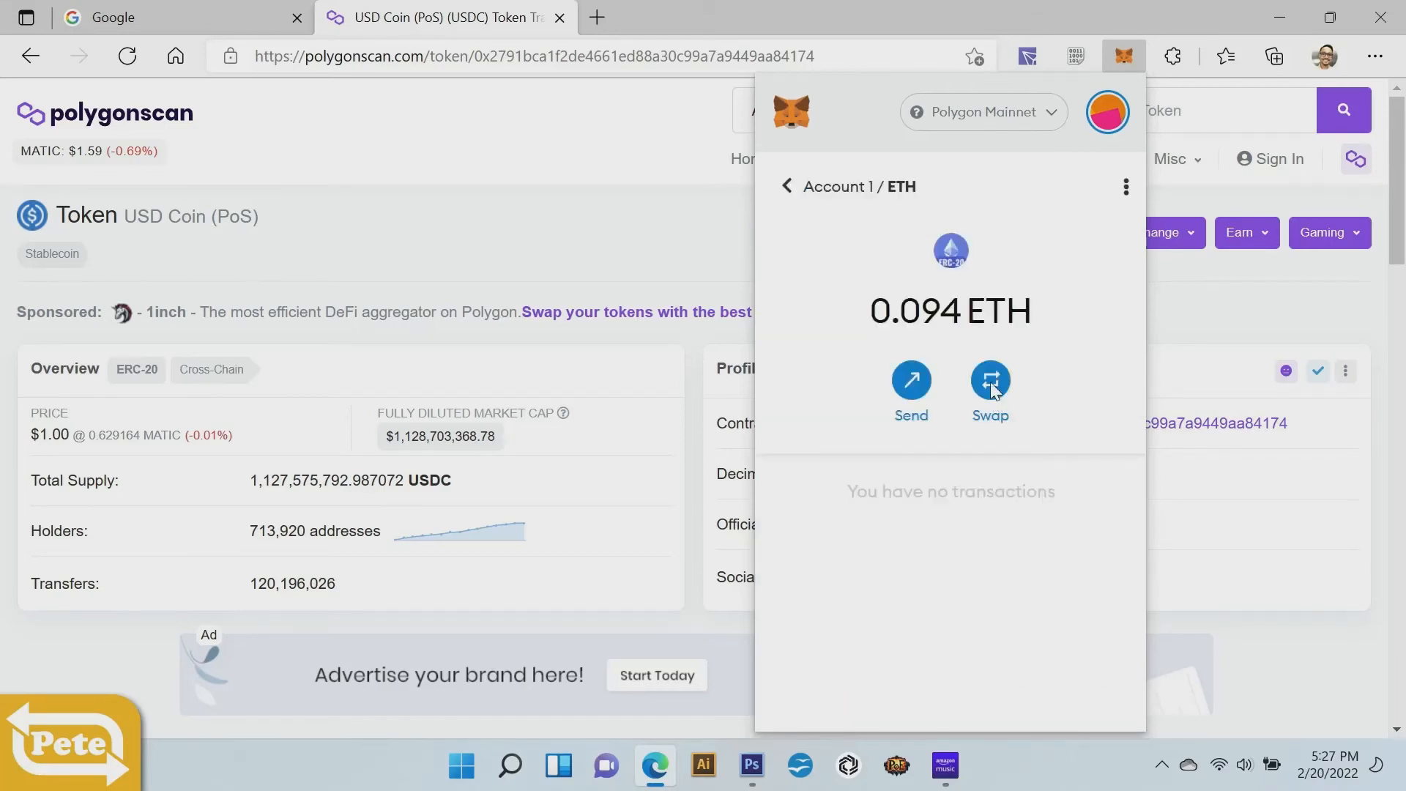
- Set up a swap of the full 0.0944454 ETH balance into USDC
{"action": "left_click", "coordinate": [990, 378]}
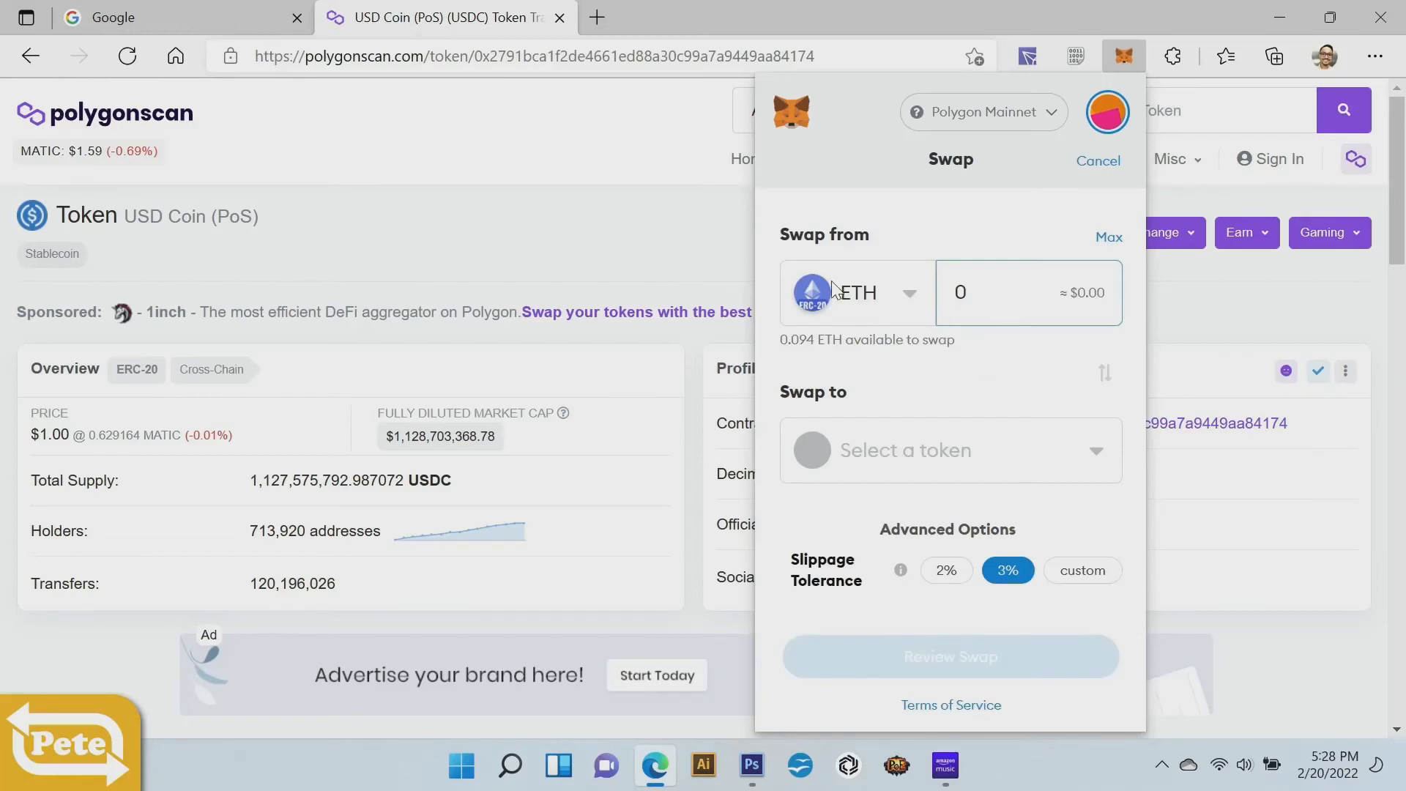
{"action": "mouse_move", "coordinate": [927, 307]}
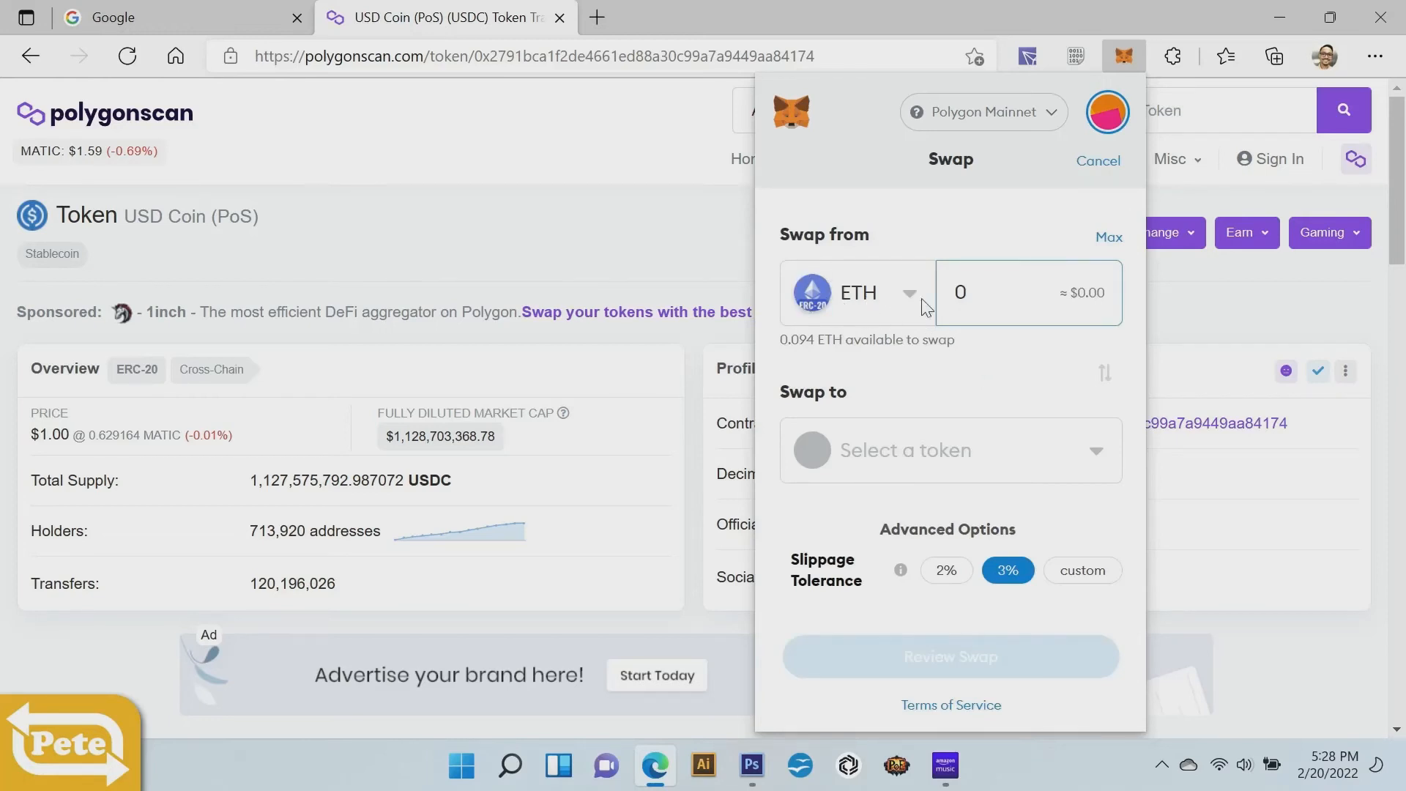
{"action": "left_click", "coordinate": [1108, 237]}
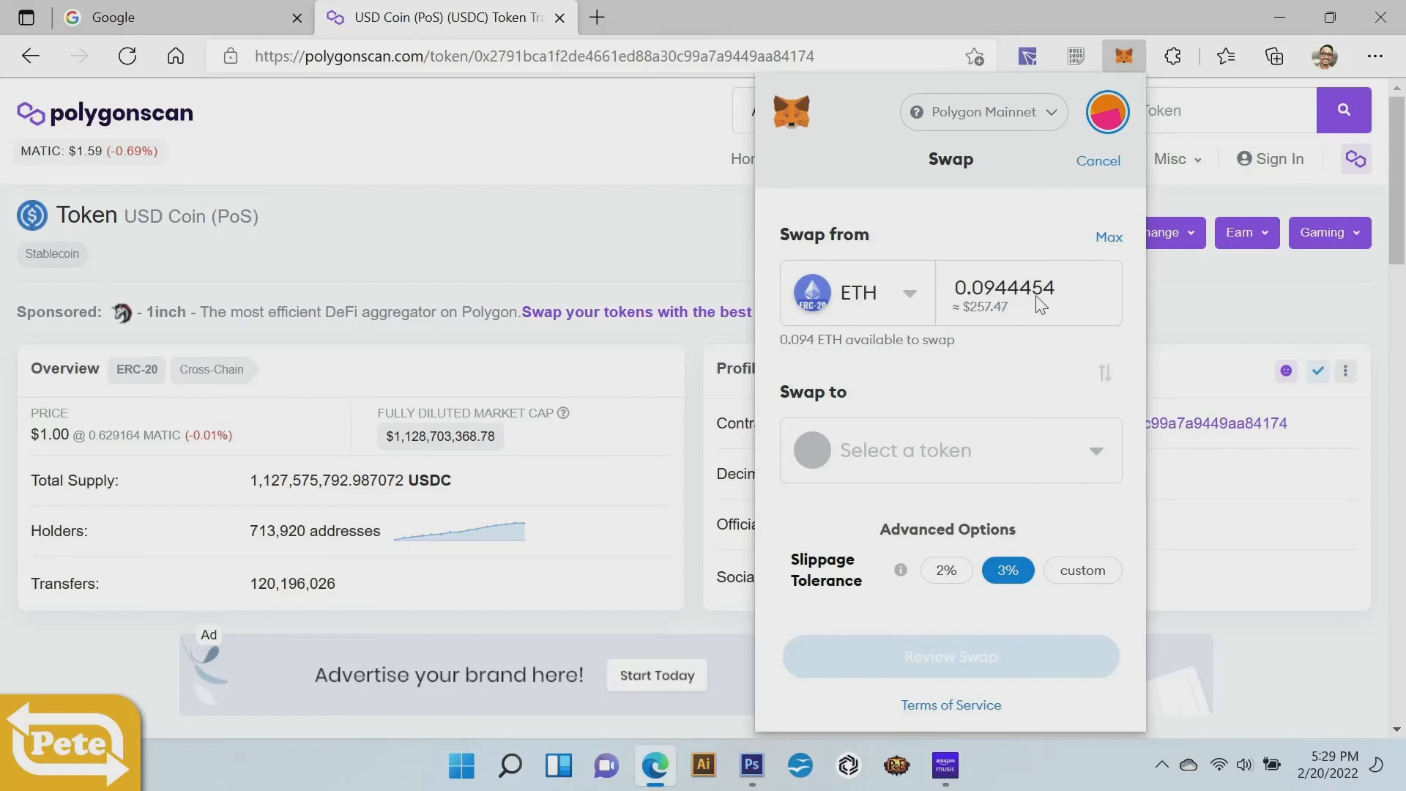
{"action": "mouse_move", "coordinate": [979, 463]}
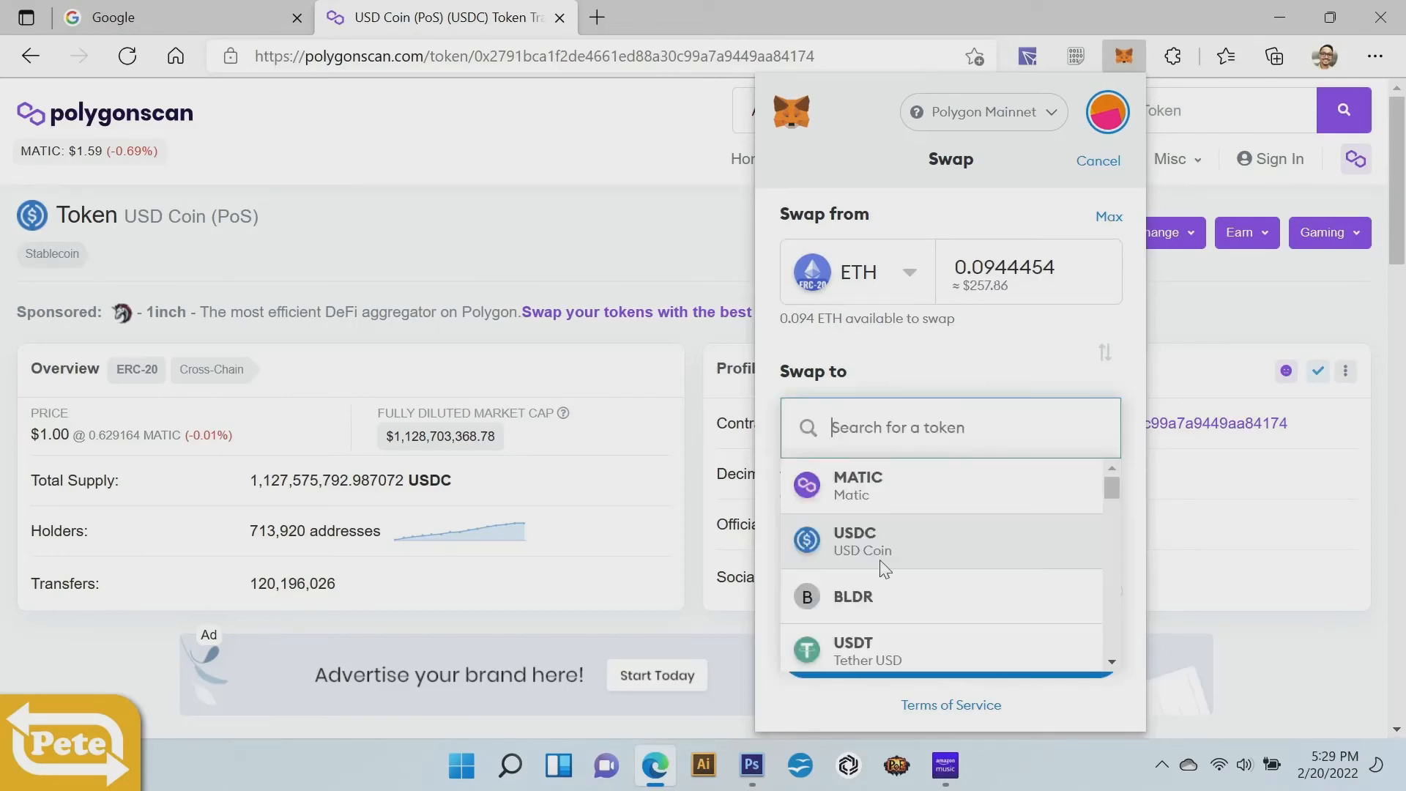
{"action": "left_click", "coordinate": [852, 539]}
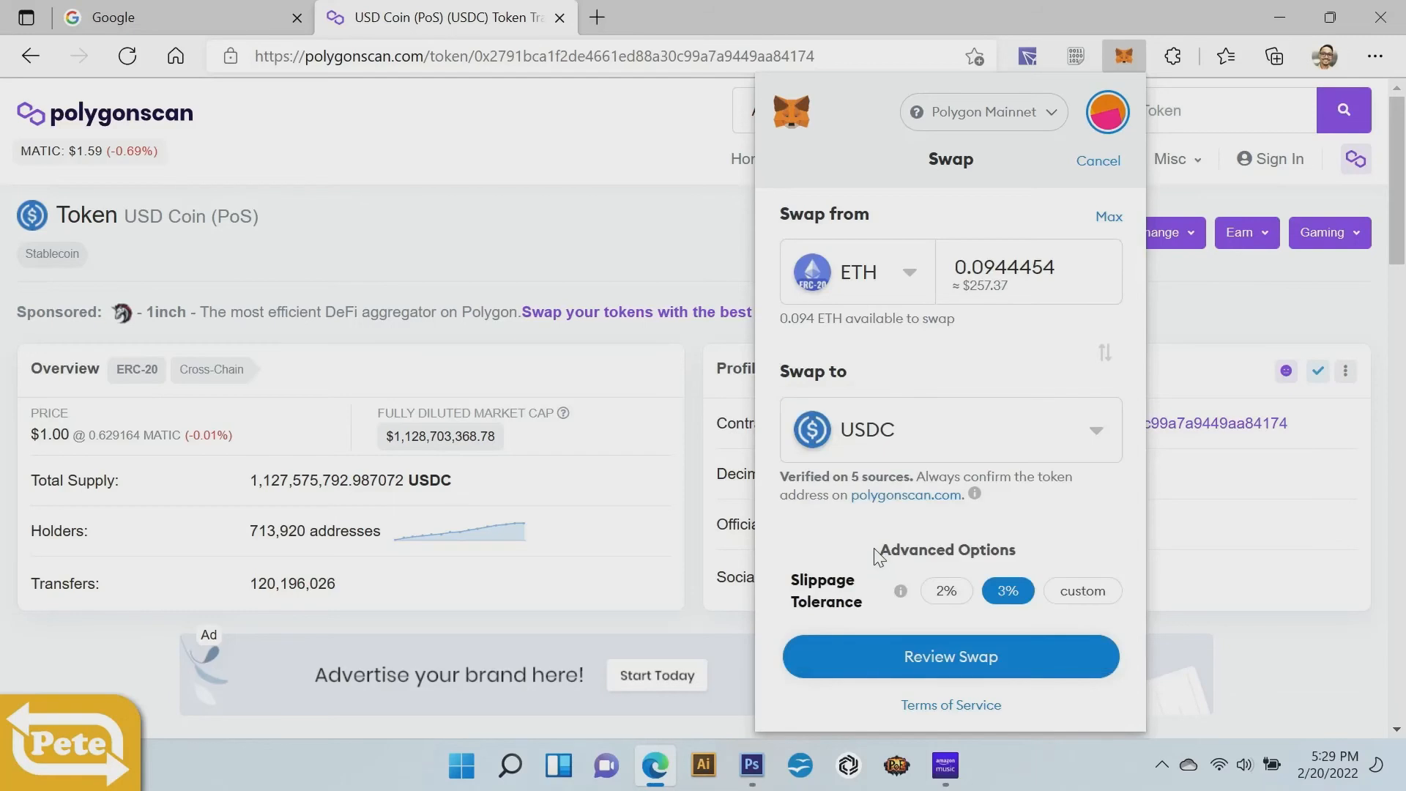
{"action": "mouse_move", "coordinate": [1033, 672]}
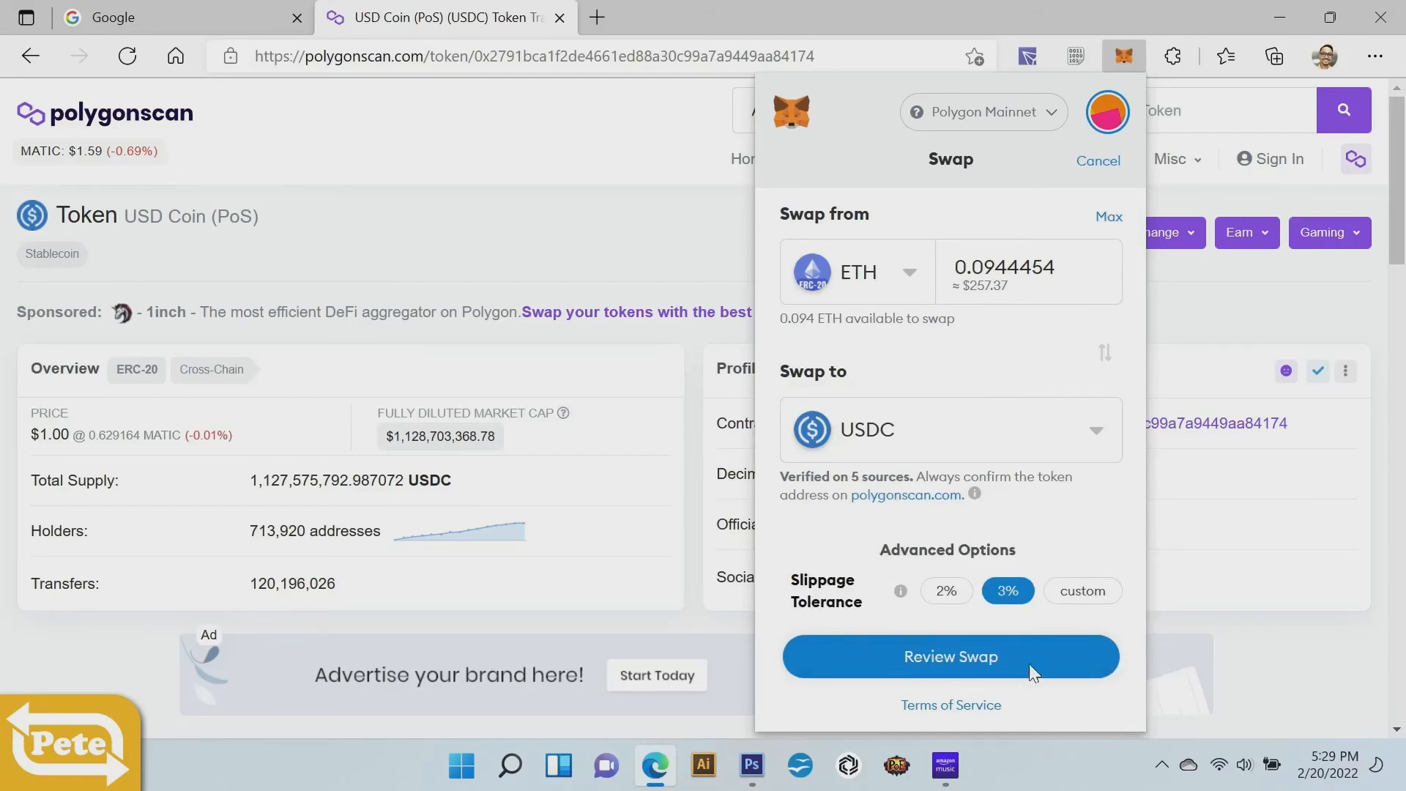
- Review the ETH-to-USDC quote and submit the swap for 254.821 USDC
{"action": "left_click", "coordinate": [950, 656]}
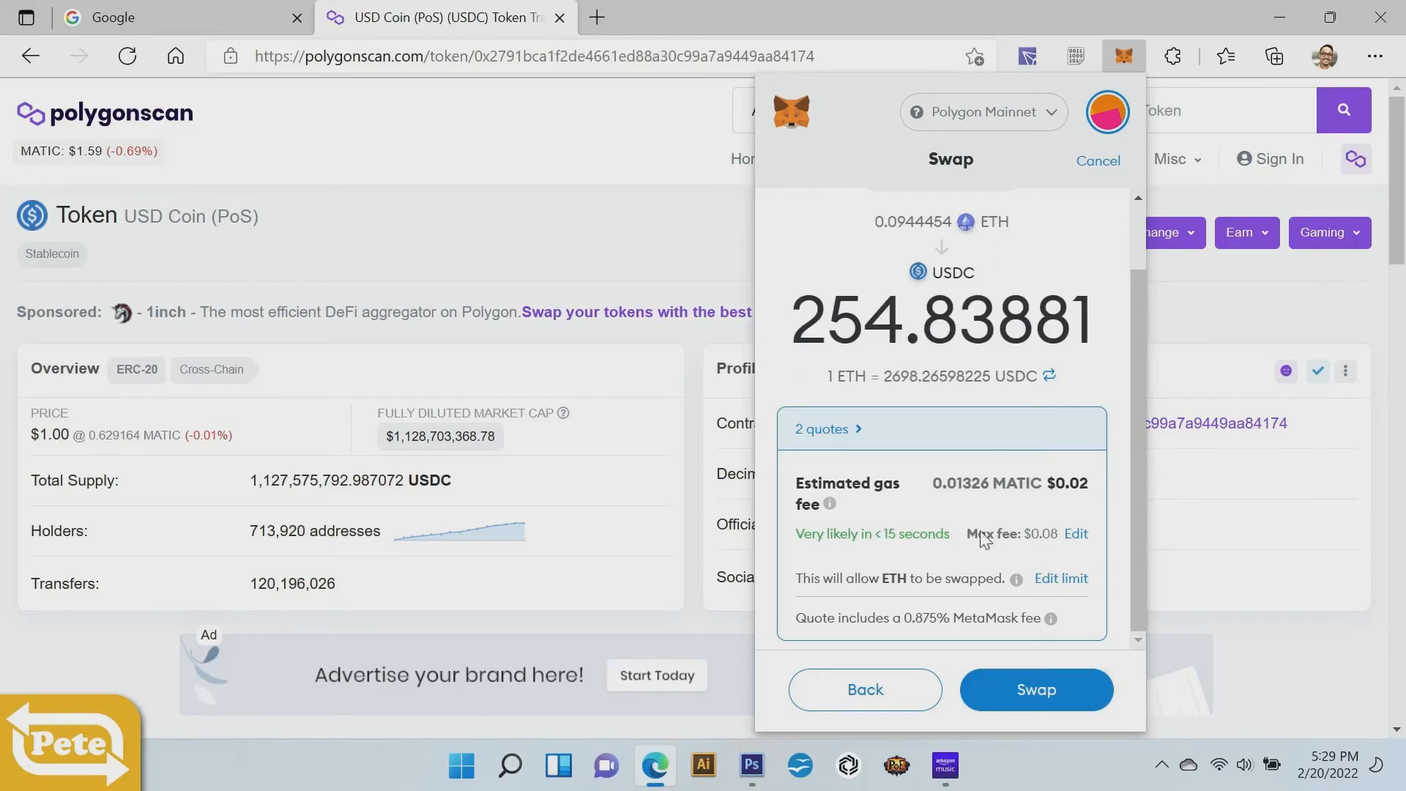
{"action": "mouse_move", "coordinate": [1086, 555]}
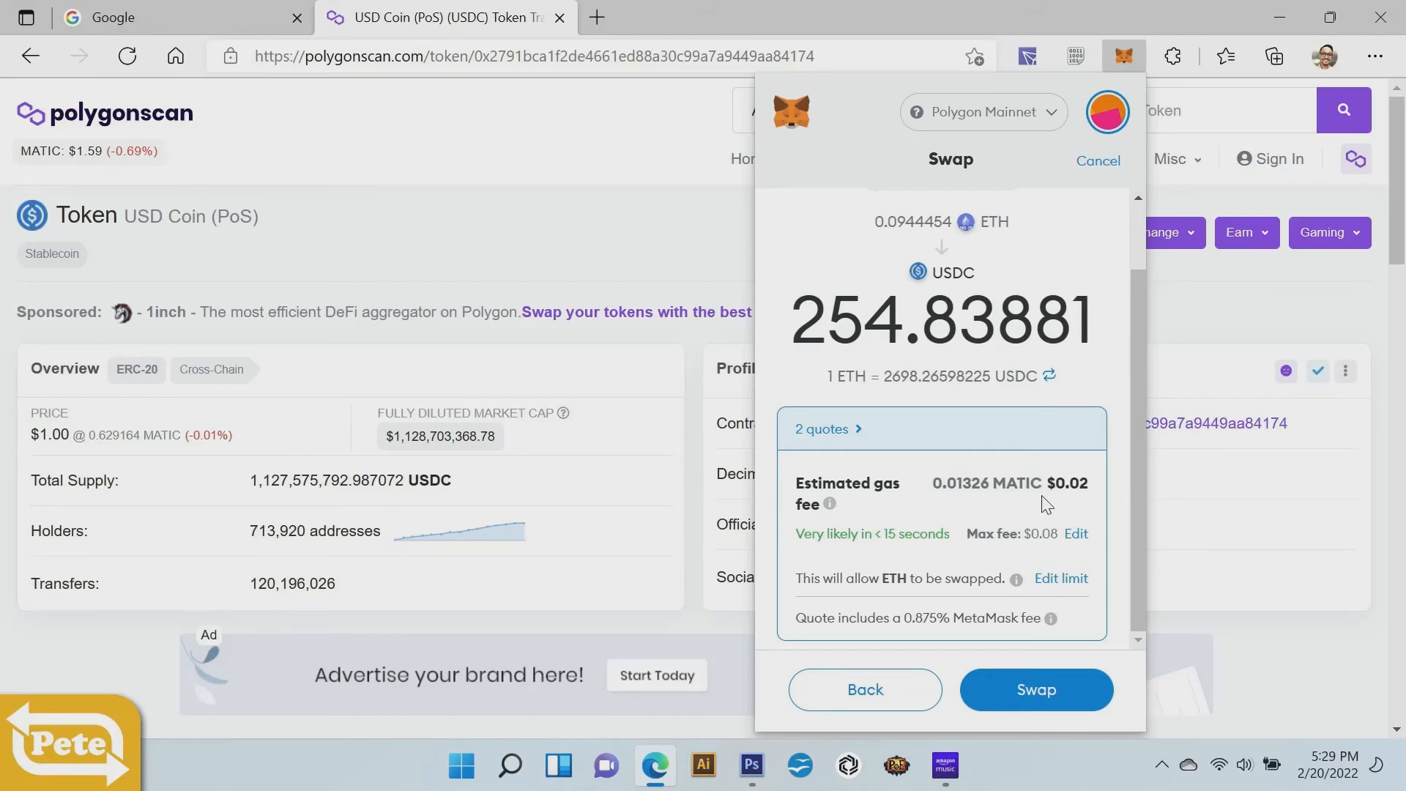
{"action": "mouse_move", "coordinate": [964, 501]}
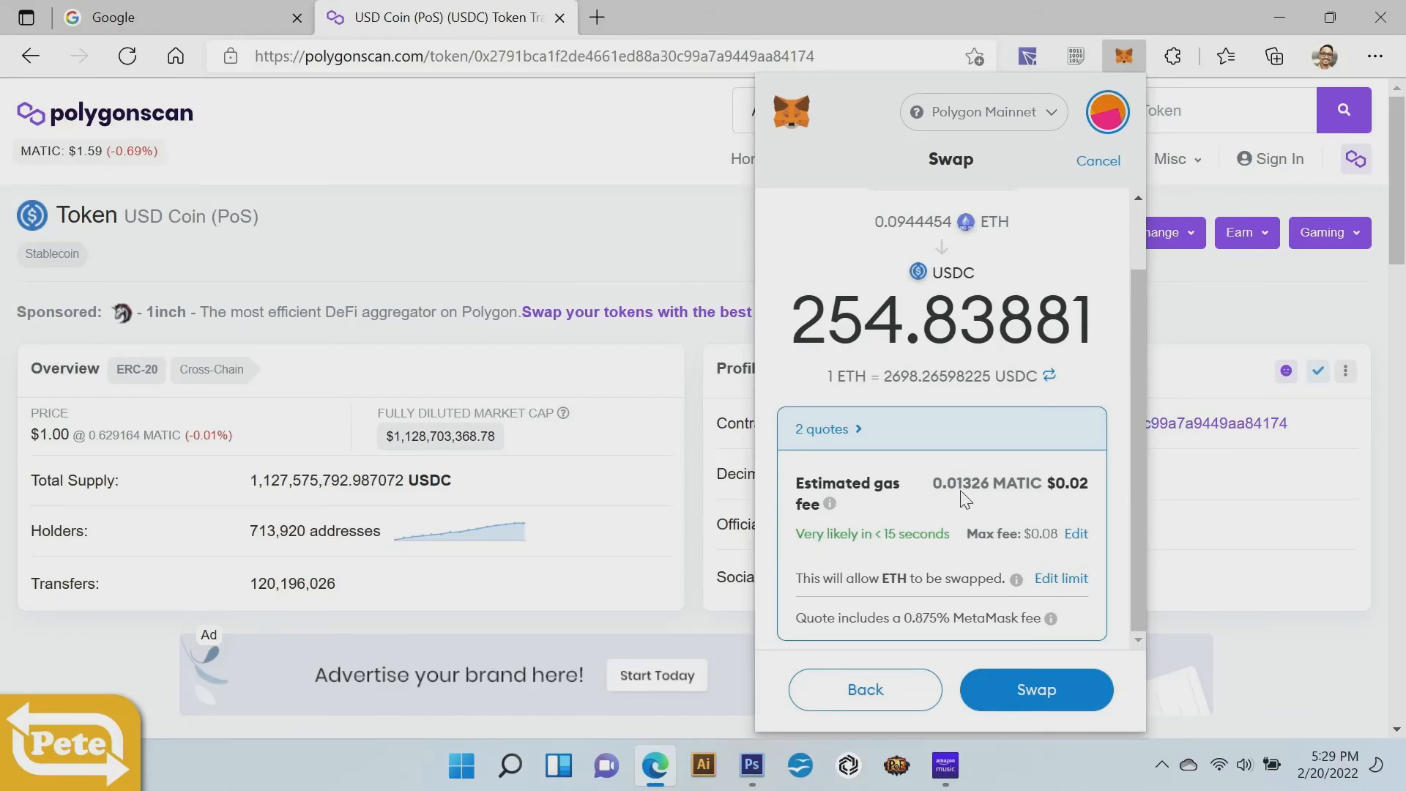
{"action": "mouse_move", "coordinate": [1028, 601]}
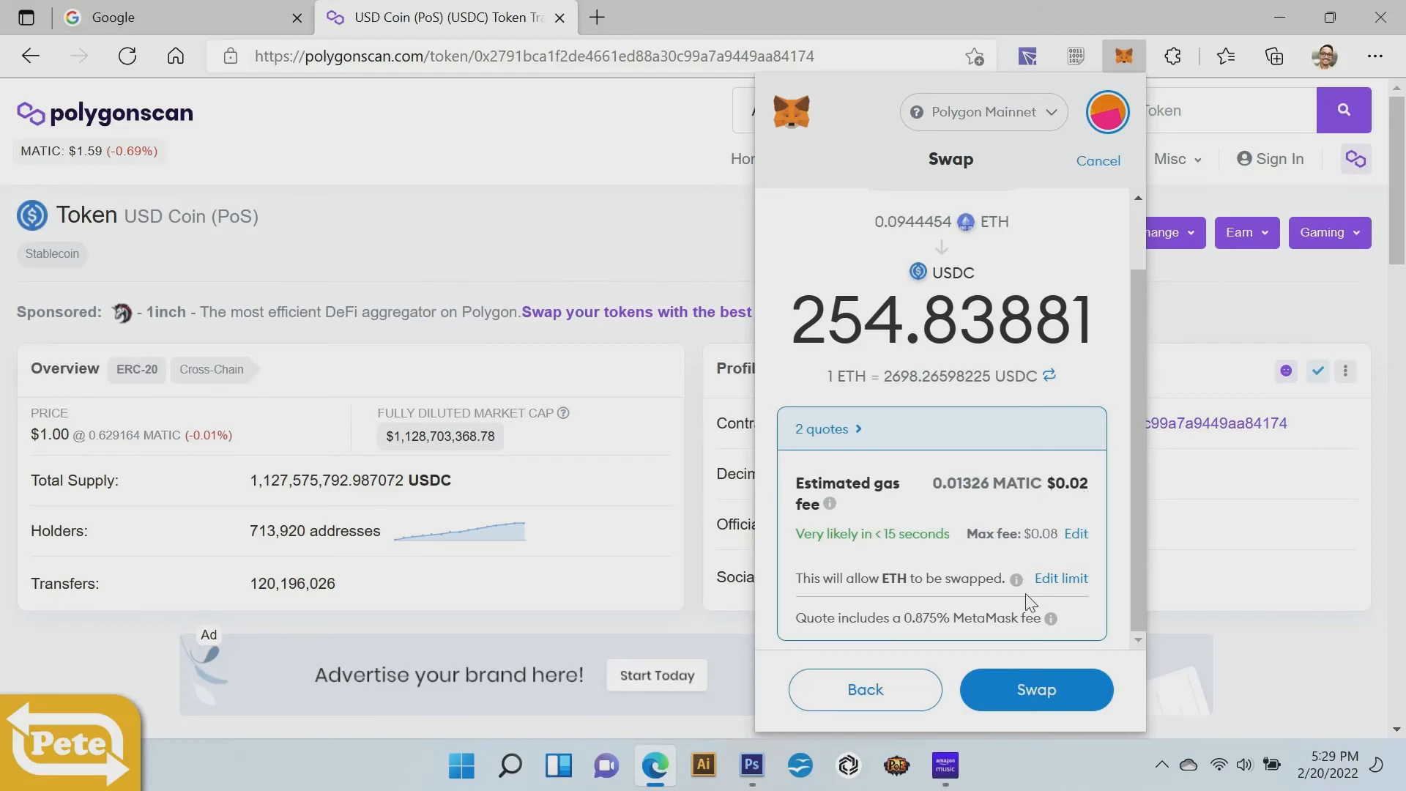
{"action": "mouse_move", "coordinate": [1068, 702]}
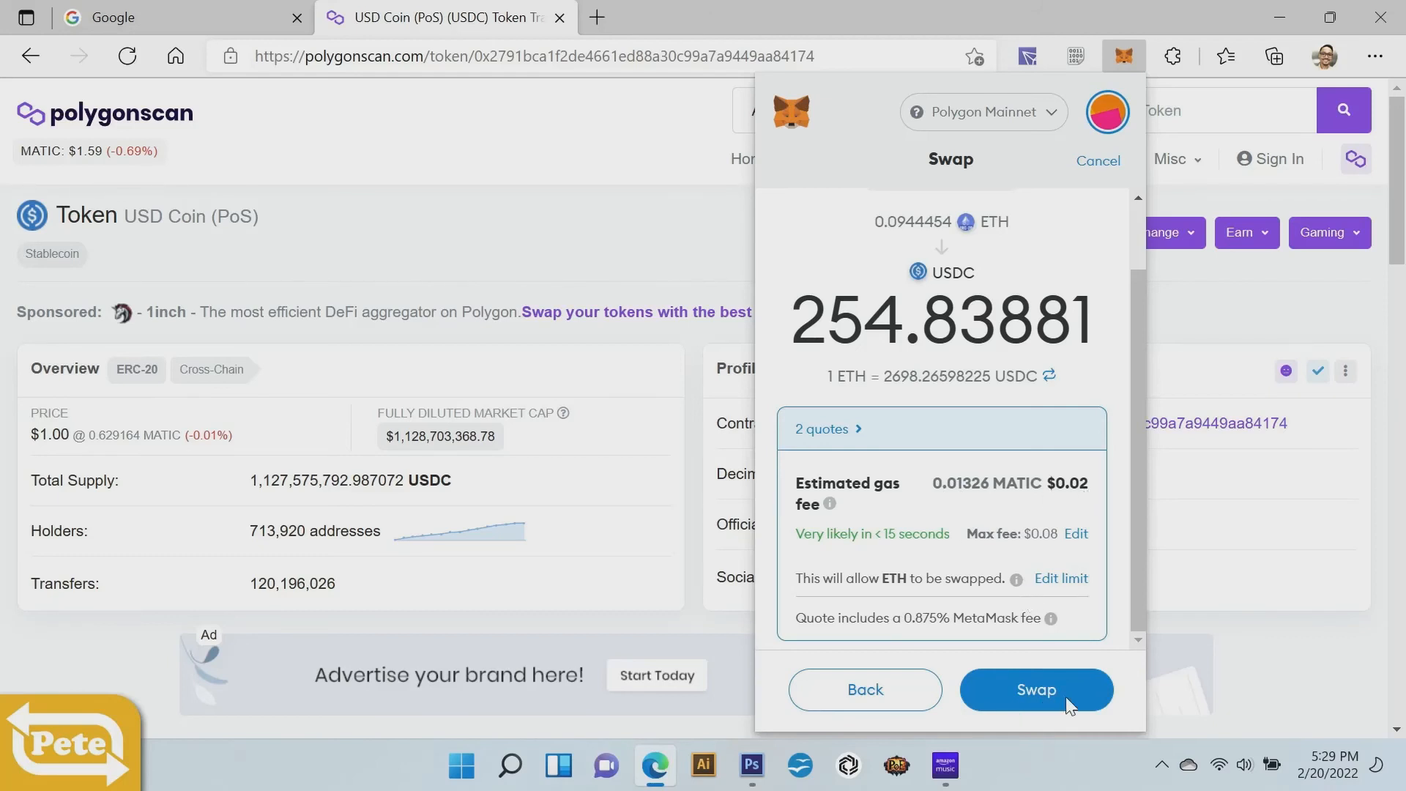
{"action": "left_click", "coordinate": [1036, 688]}
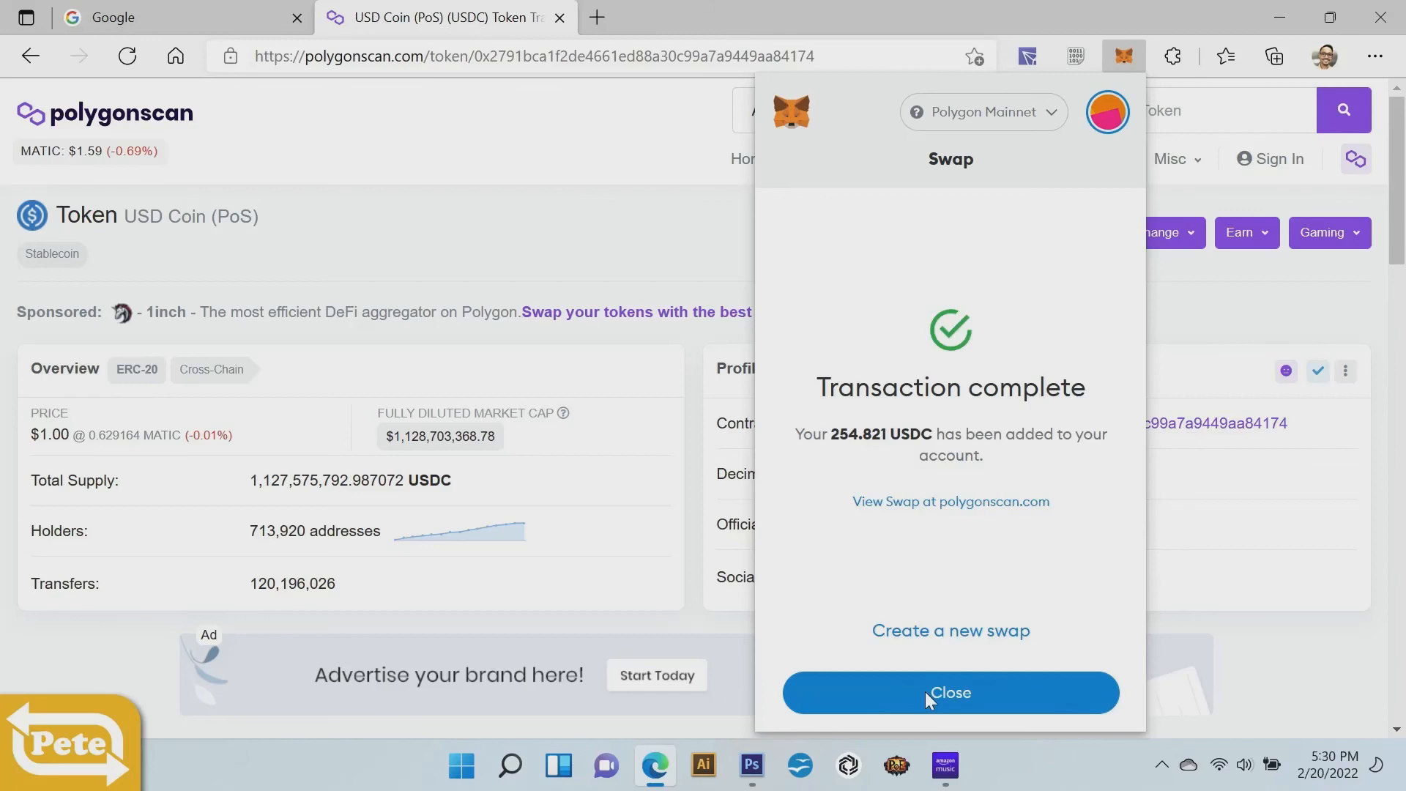
- Close the Transaction complete screen to see 0 ETH, 254.821 USDC and 1.1109 MATIC
{"action": "left_click", "coordinate": [950, 691]}
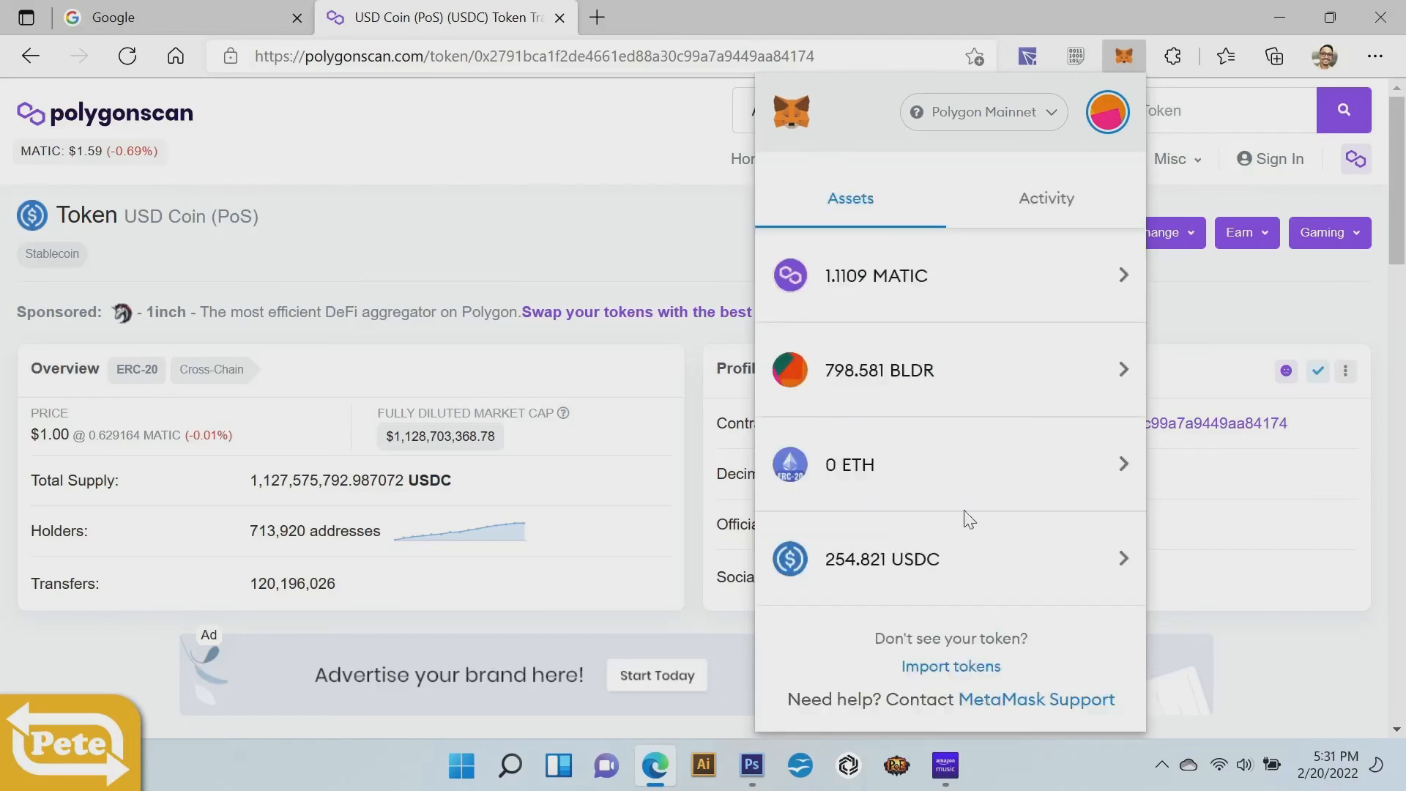
{"action": "mouse_move", "coordinate": [822, 465]}
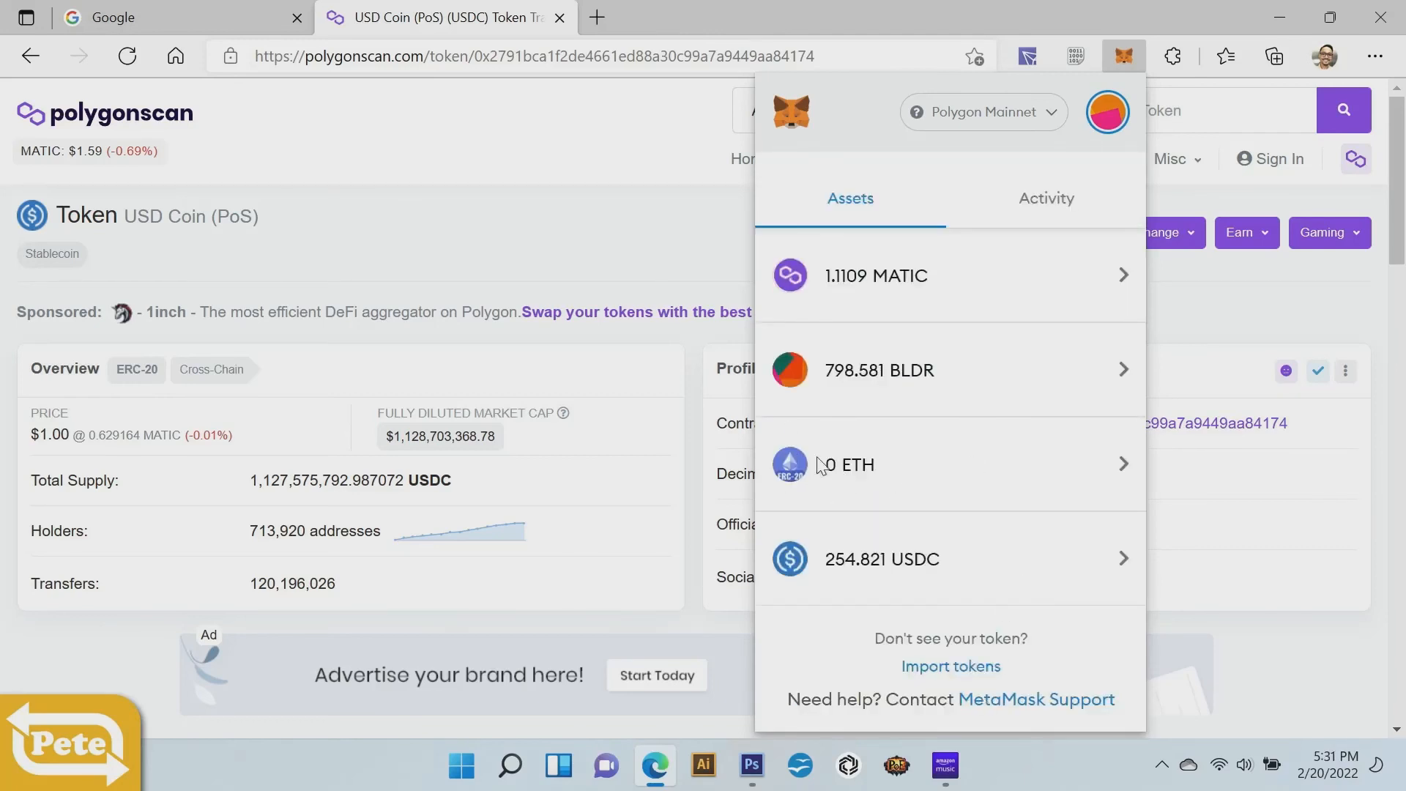
{"action": "mouse_move", "coordinate": [891, 451]}
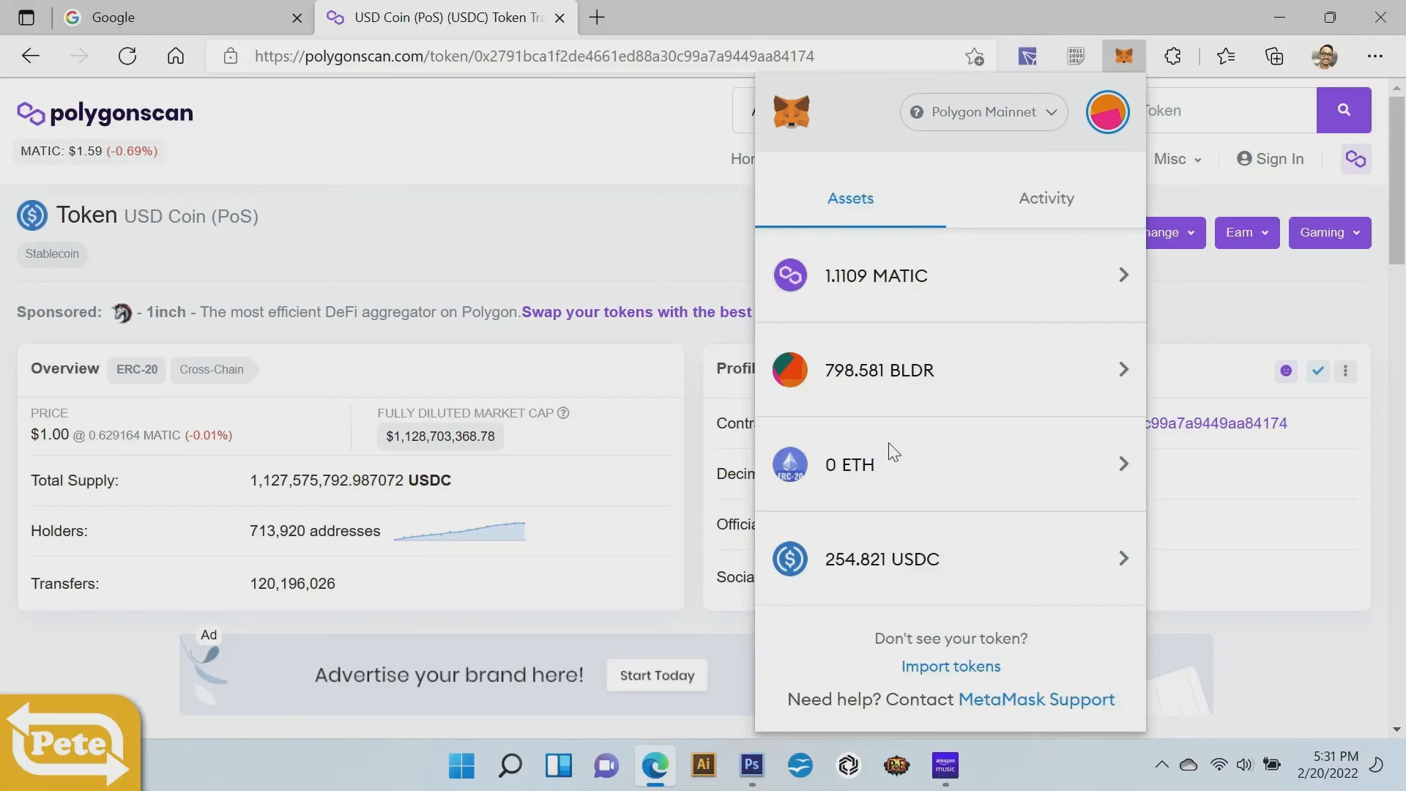
{"action": "mouse_move", "coordinate": [946, 580]}
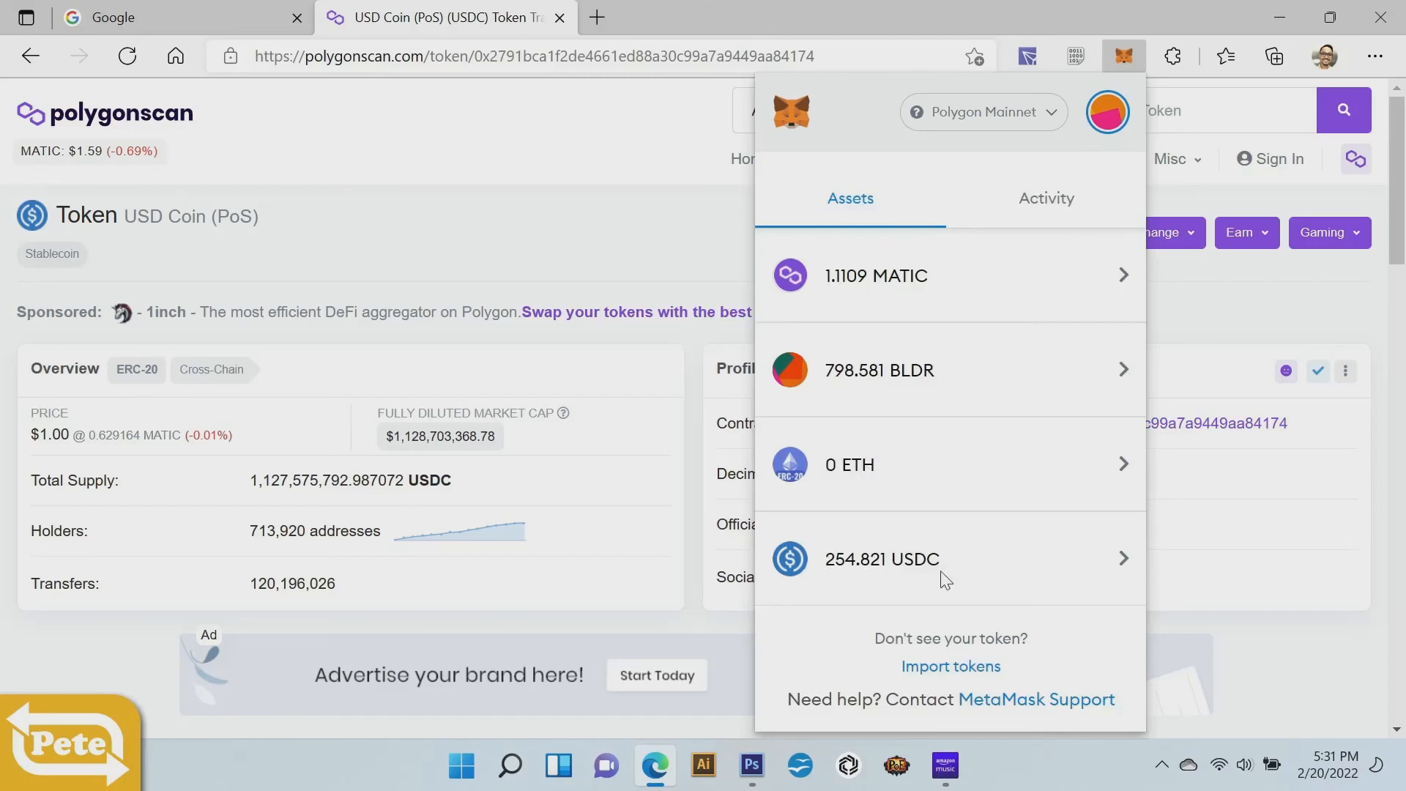
{"action": "mouse_move", "coordinate": [949, 123]}
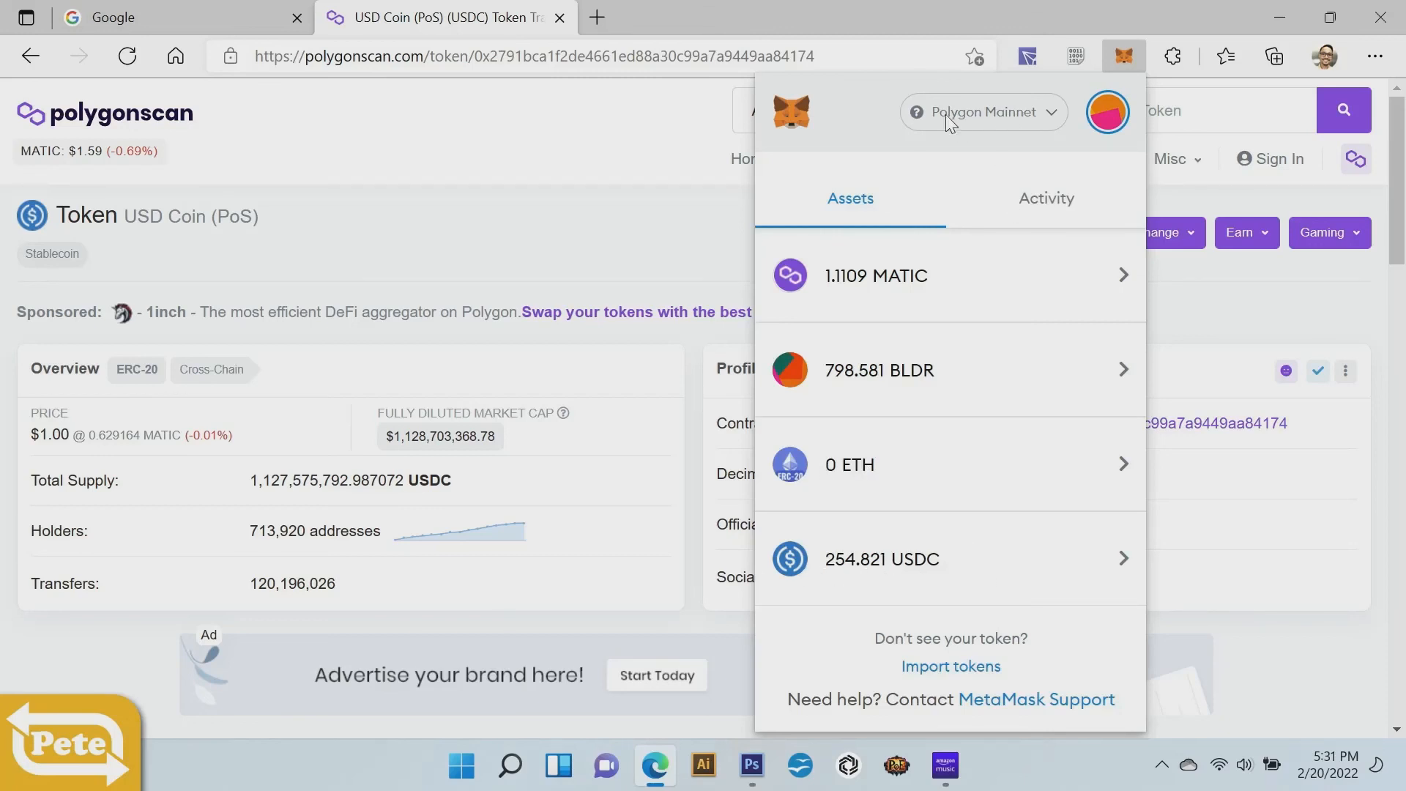
{"action": "mouse_move", "coordinate": [938, 579]}
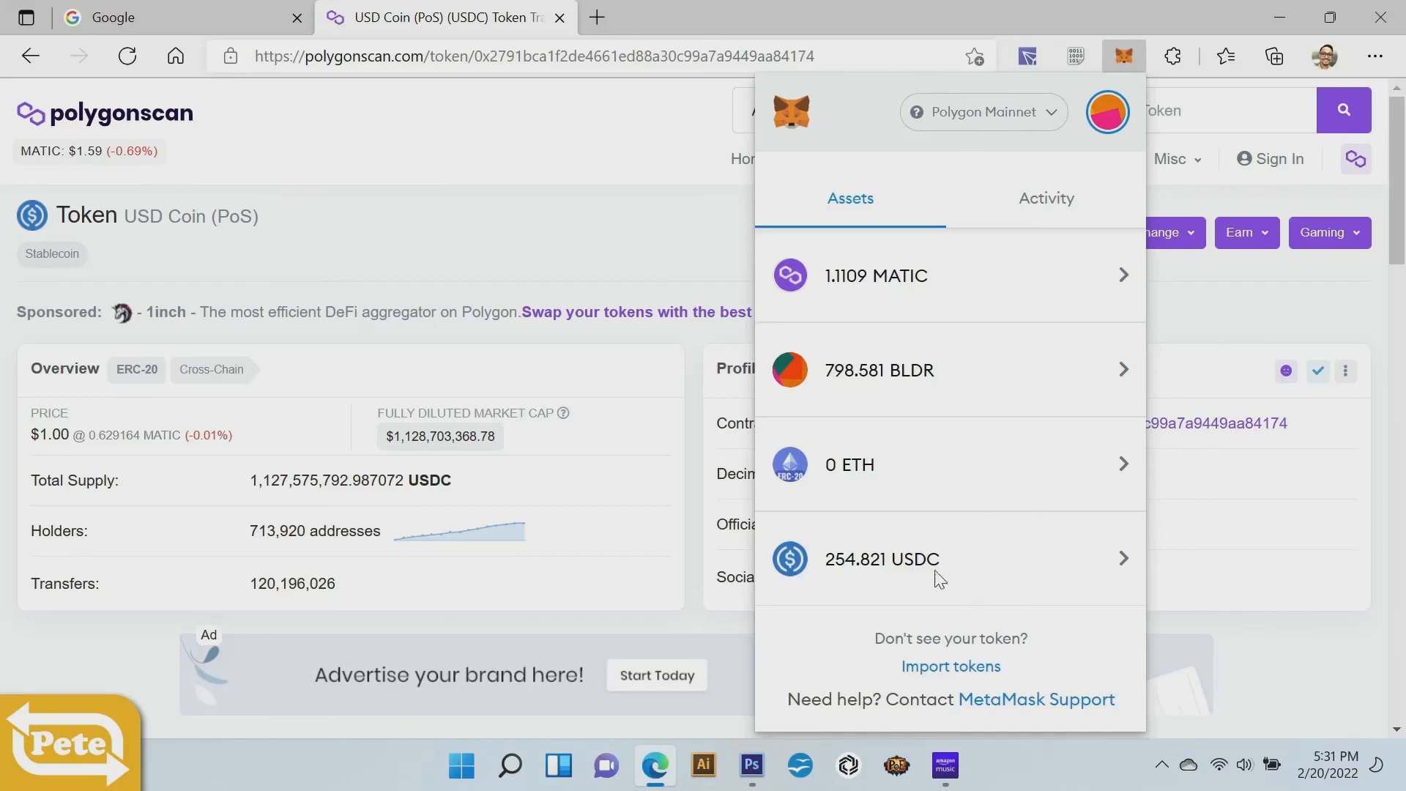
{"action": "mouse_move", "coordinate": [1039, 575]}
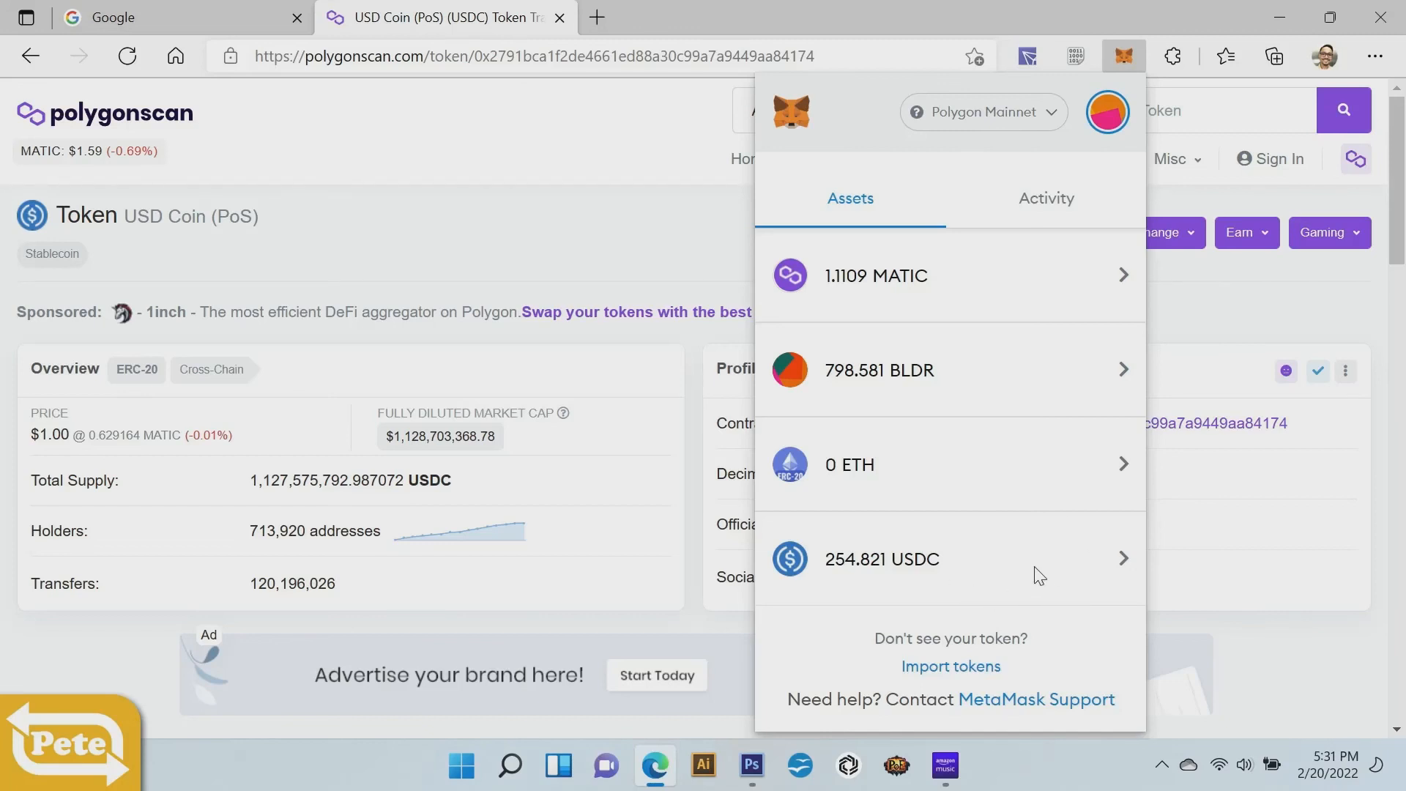